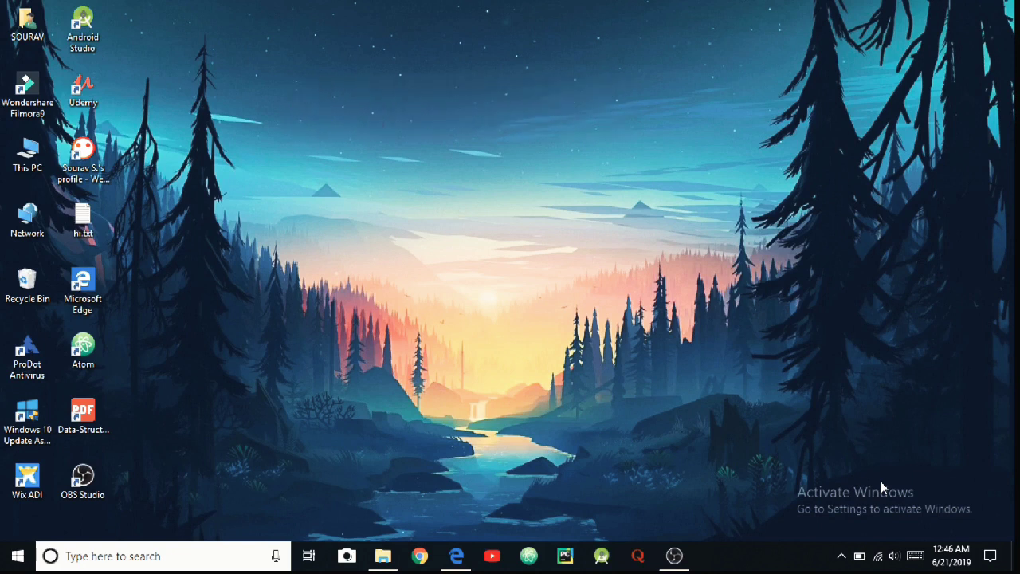
mouse_move(542, 503)
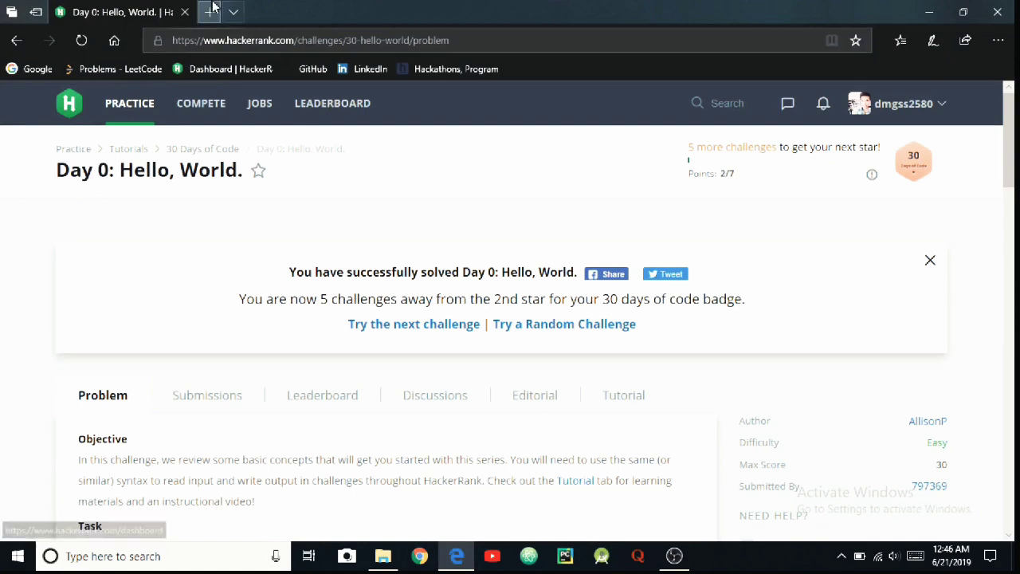
- Add a new blank browser tab next to the solved Hello, World challenge
click(213, 12)
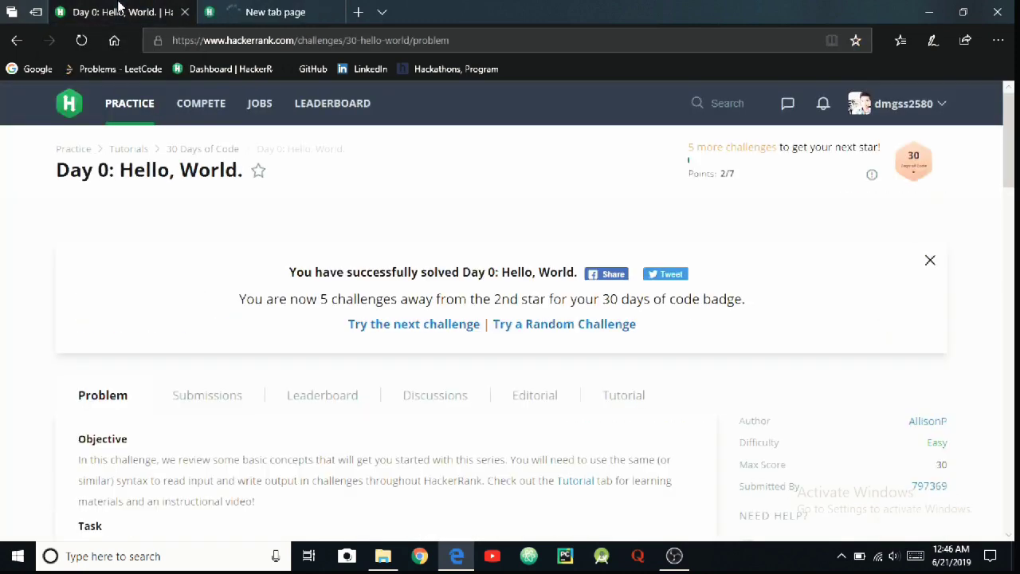
mouse_move(271, 11)
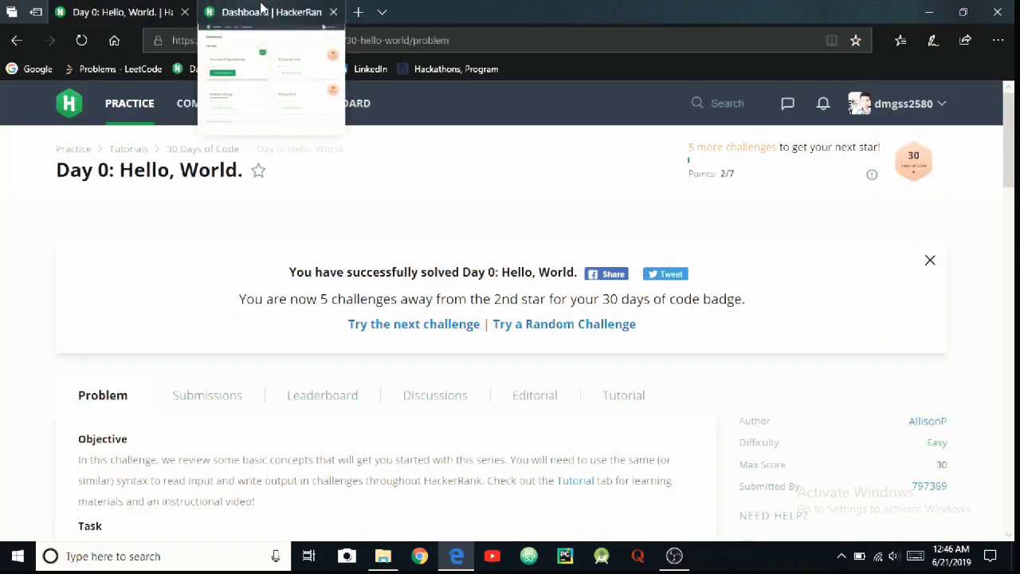
- Switch to the HackerRank Dashboard tab, then open and close the account menu
click(271, 11)
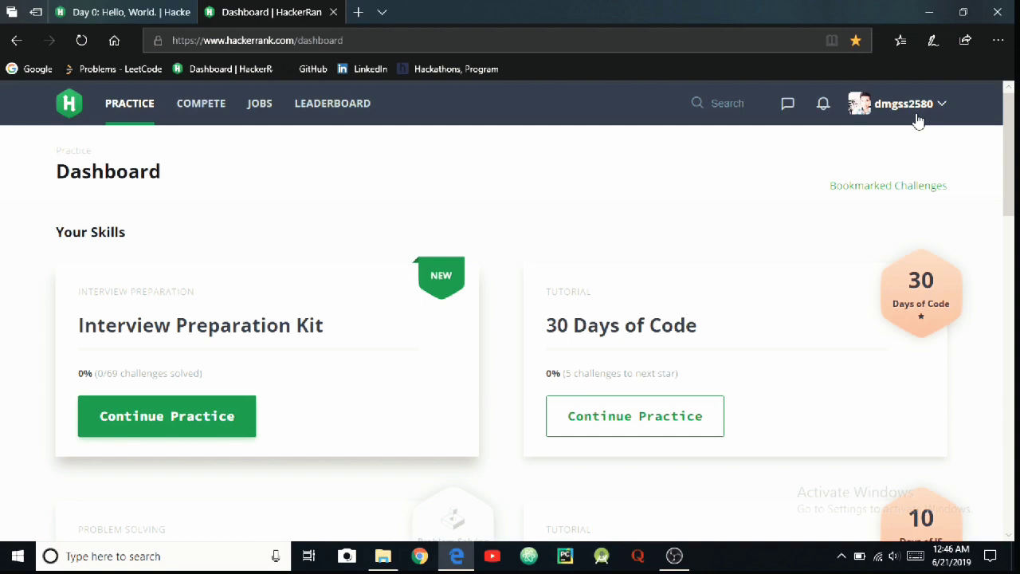
click(901, 103)
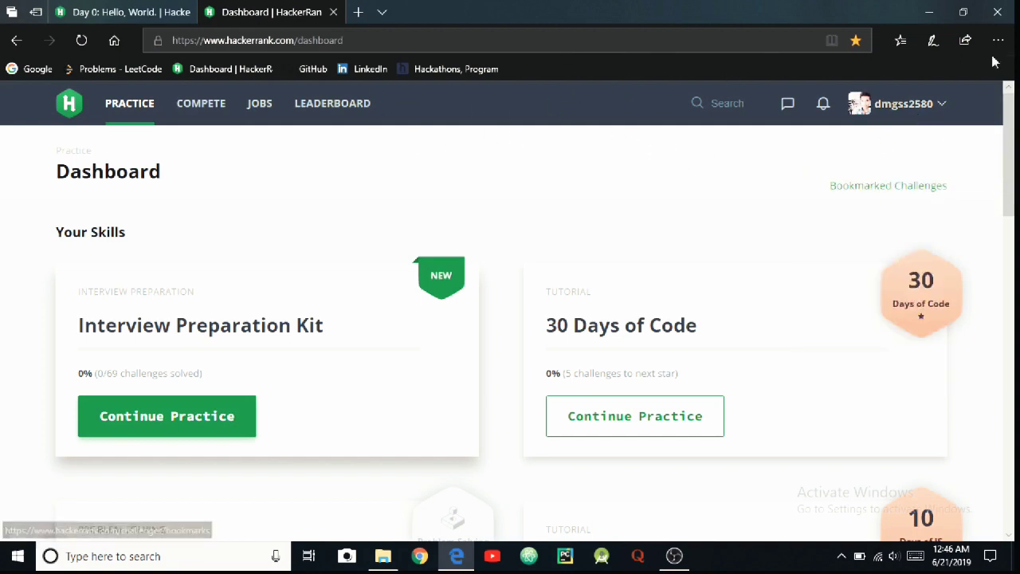
click(903, 103)
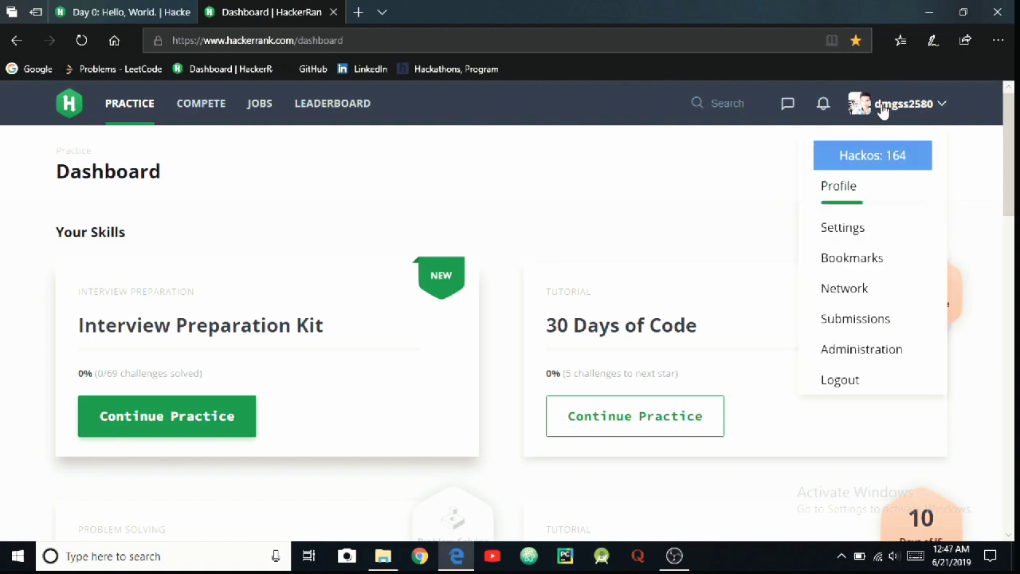
click(561, 282)
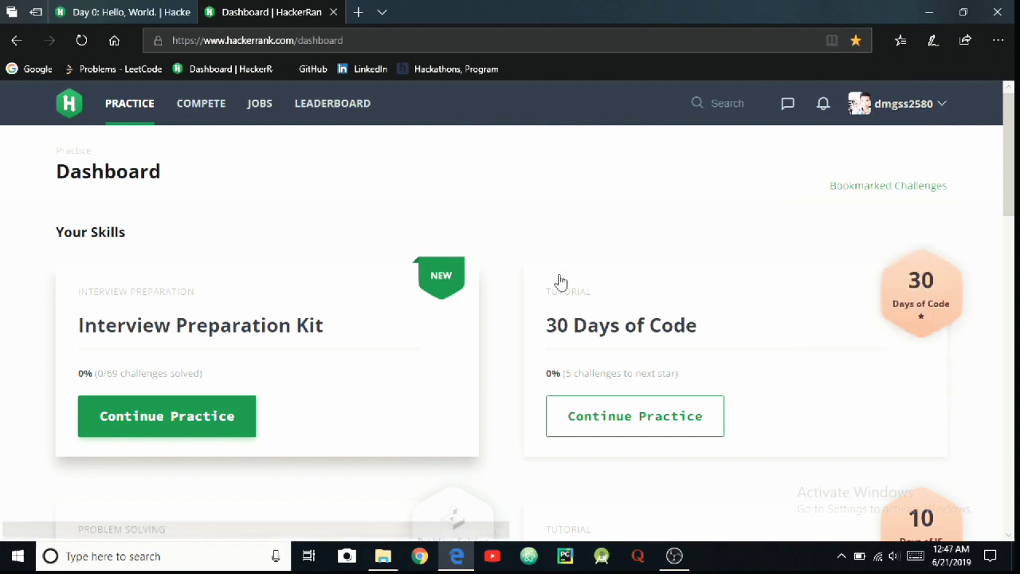
mouse_move(658, 344)
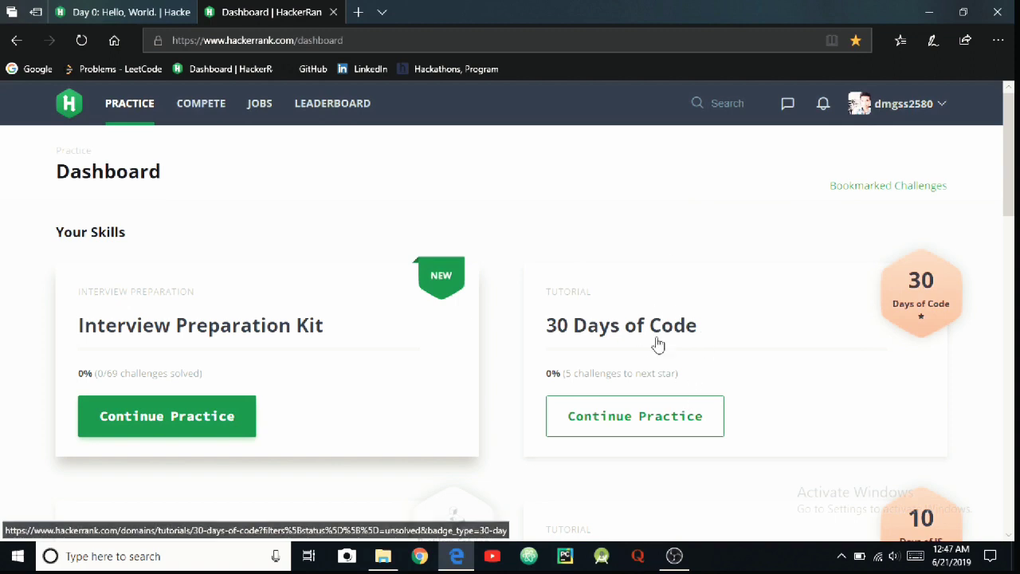
mouse_move(698, 333)
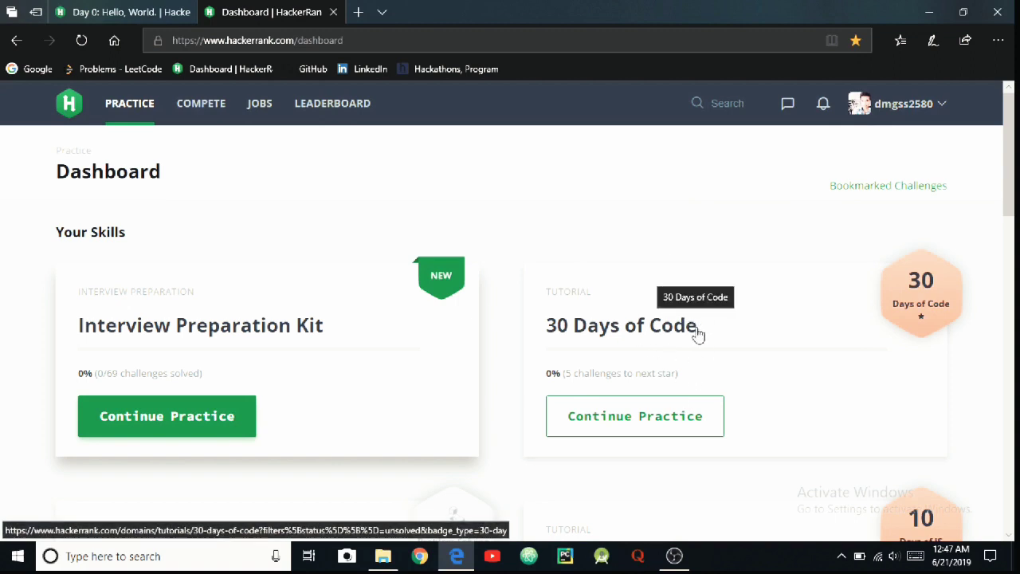
mouse_move(677, 309)
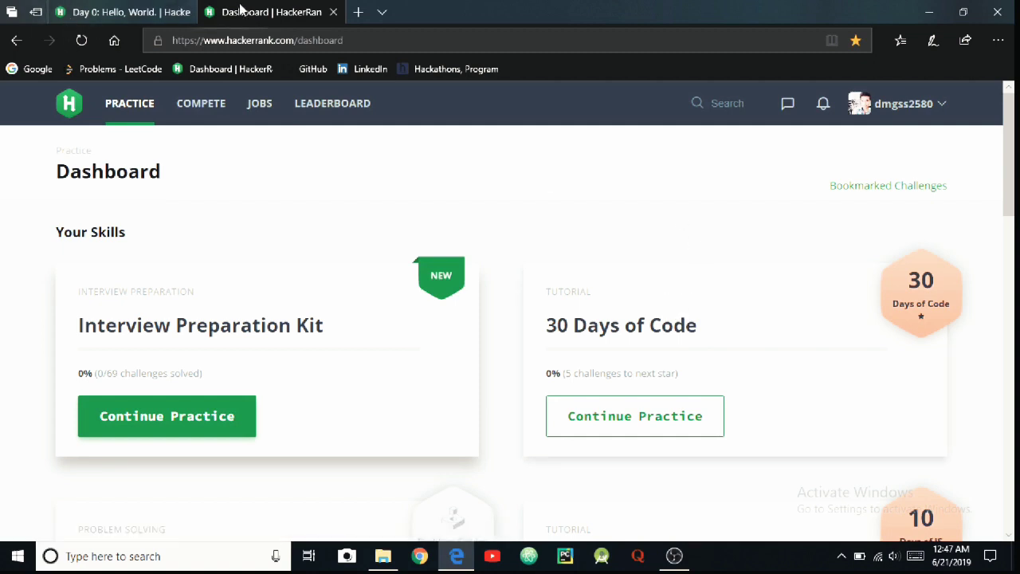
mouse_move(333, 12)
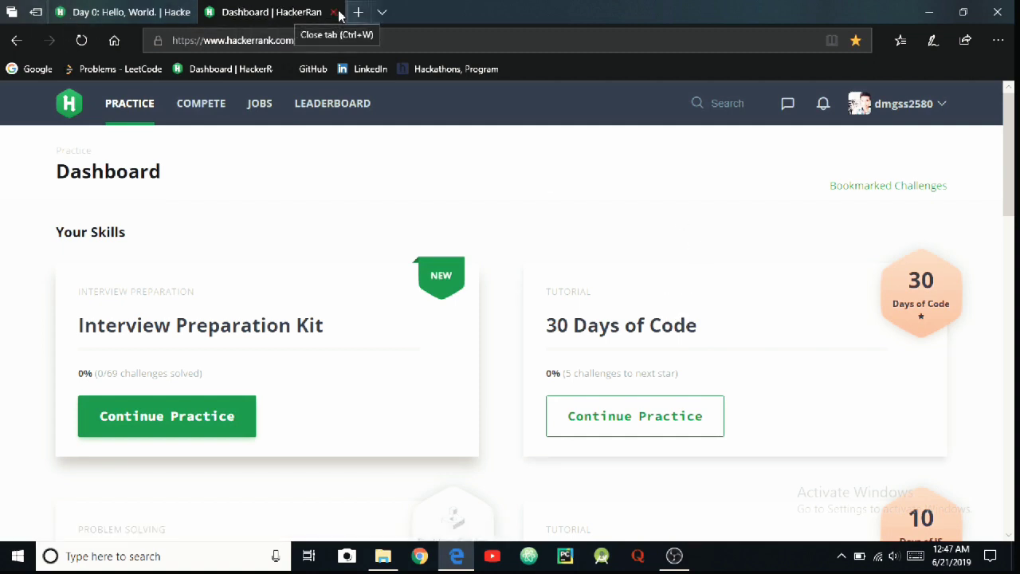
- Close the Dashboard tab, dismiss the success banner, and reload the Hello, World page
click(334, 12)
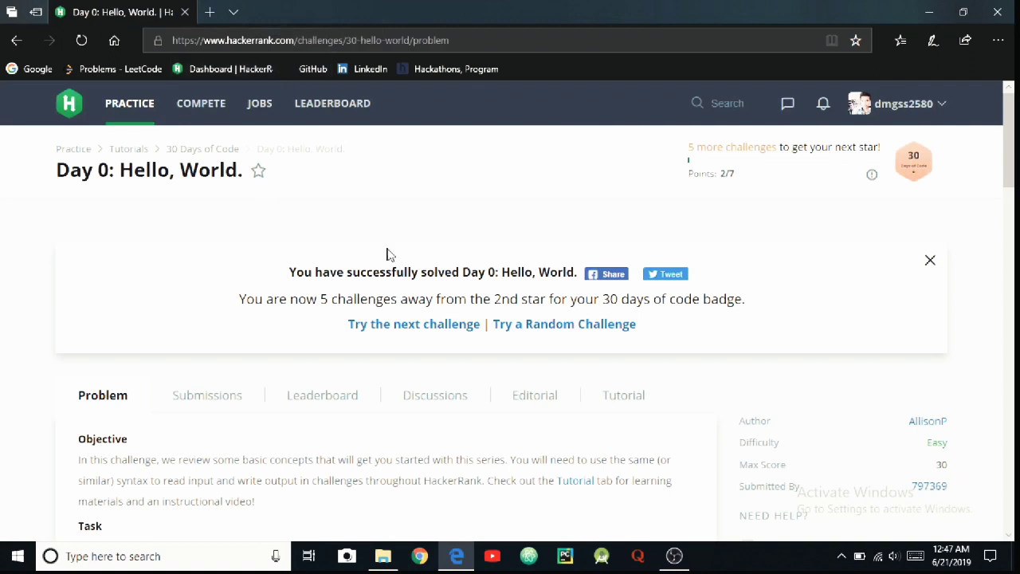
click(930, 260)
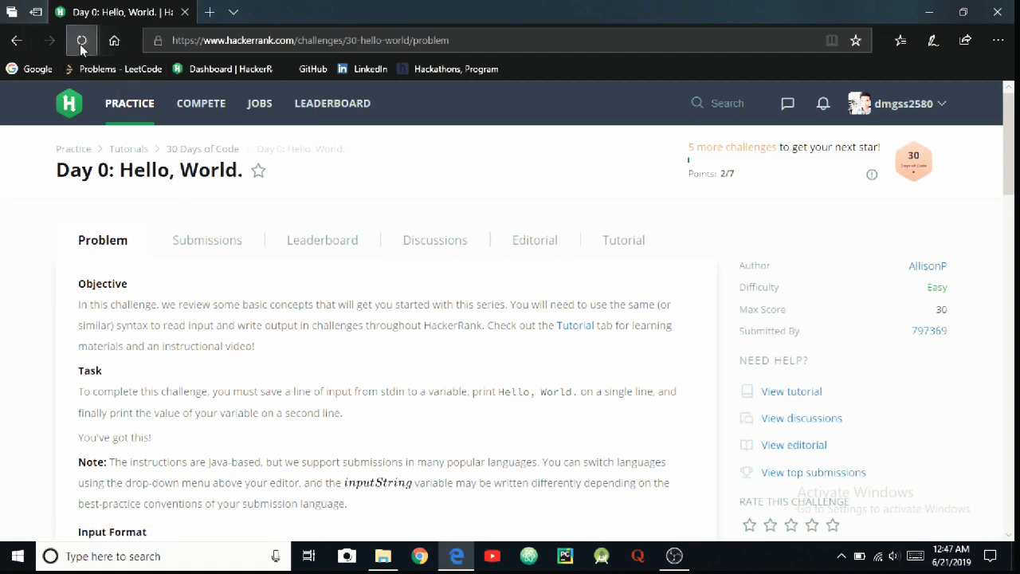
click(82, 40)
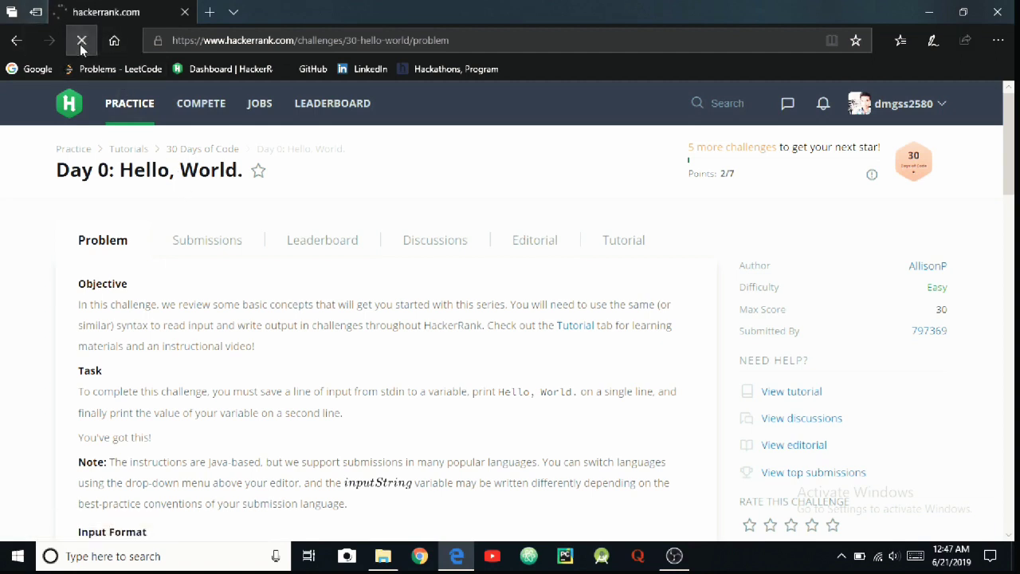
click(81, 40)
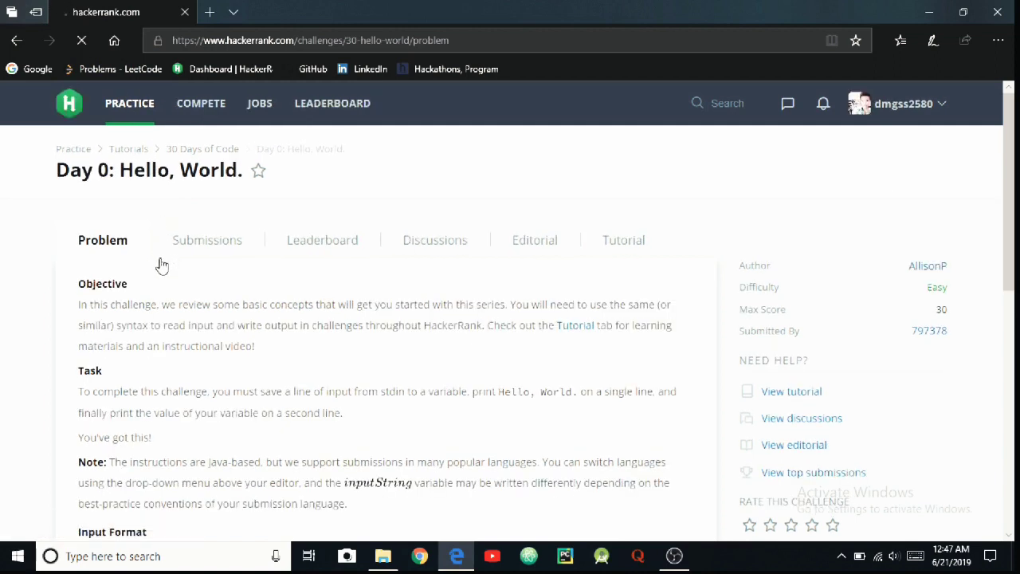
scroll(down, 3)
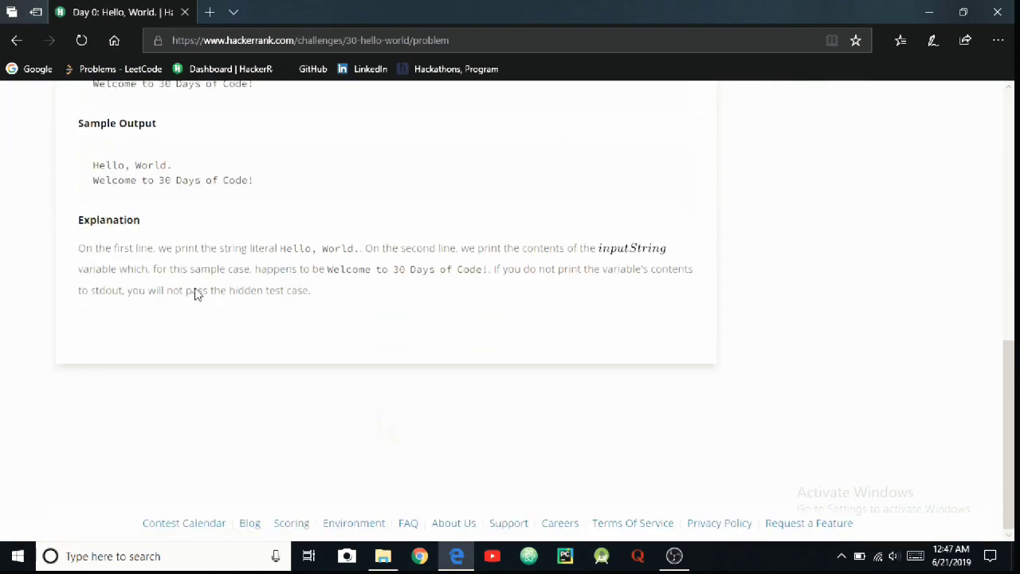
scroll(up, 3)
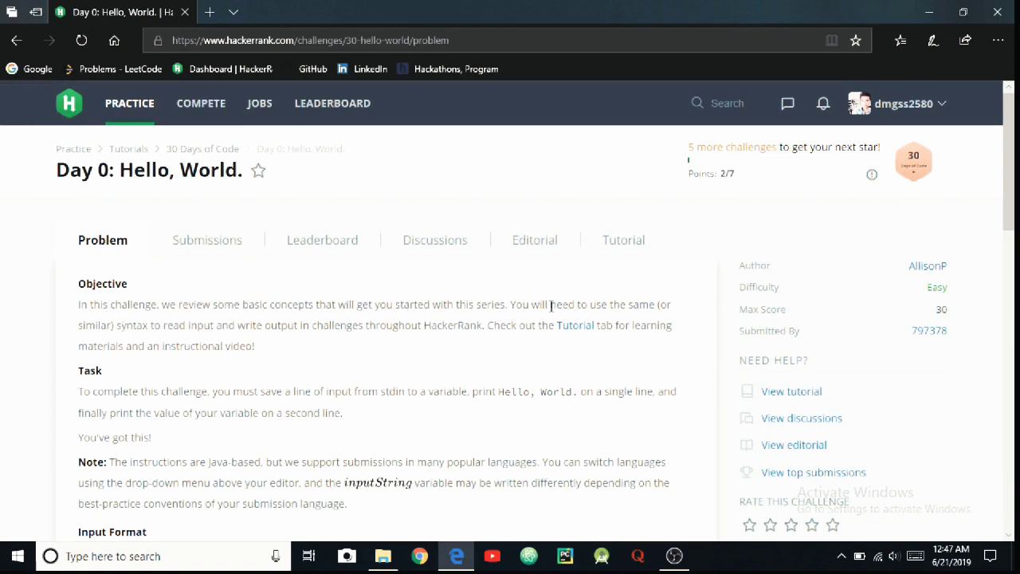
scroll(down, 3)
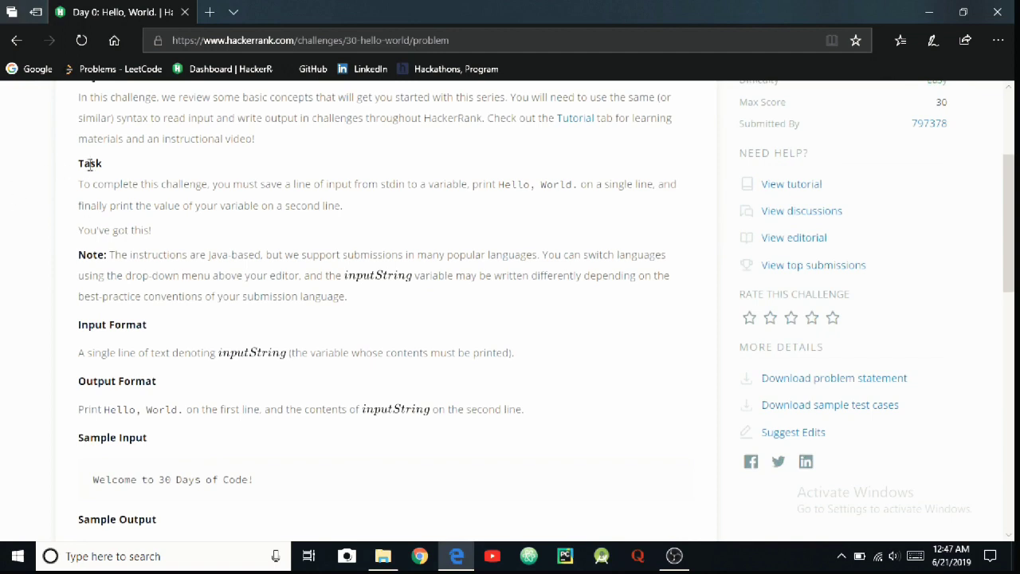
mouse_move(156, 181)
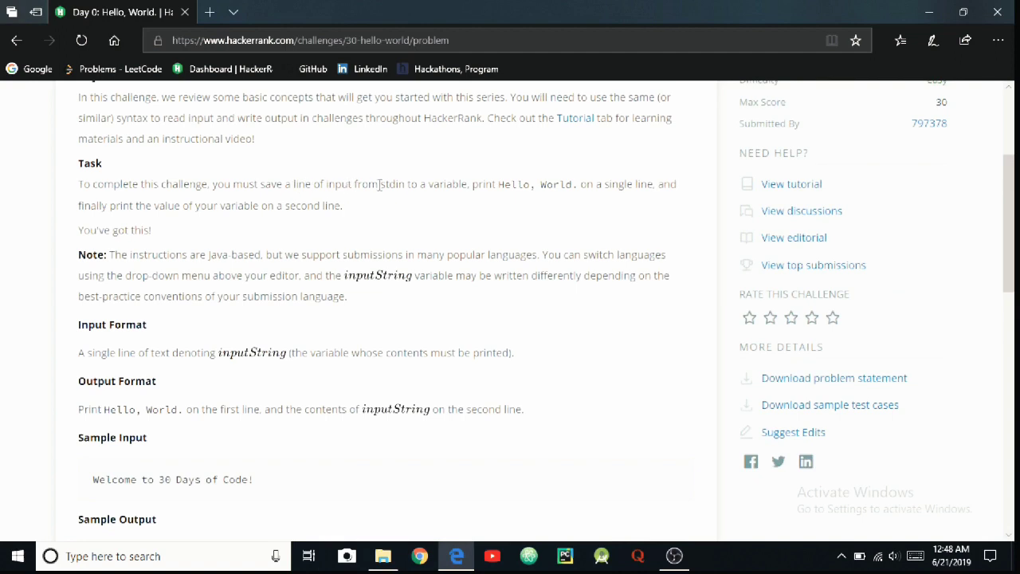
mouse_move(422, 187)
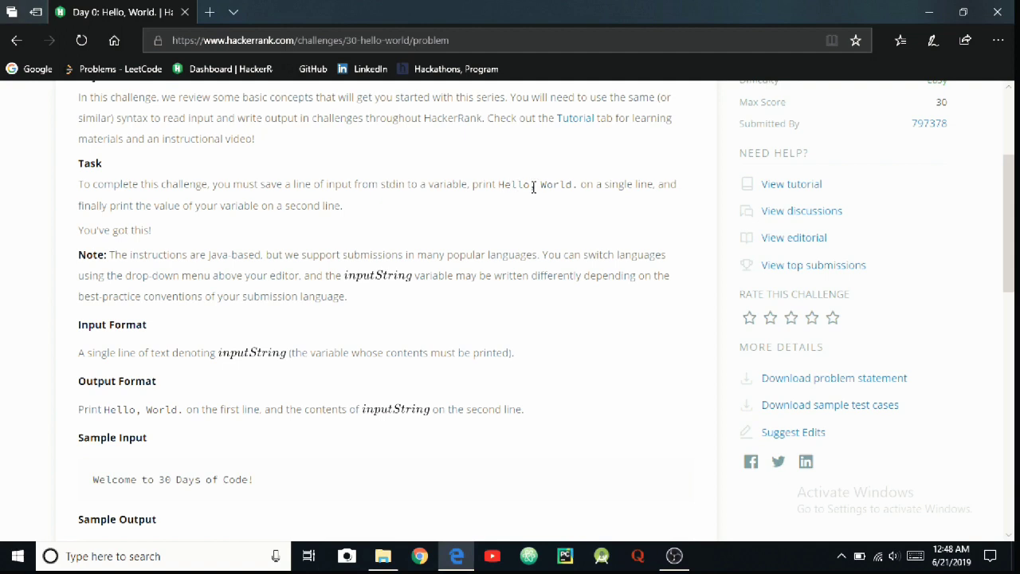
mouse_move(672, 184)
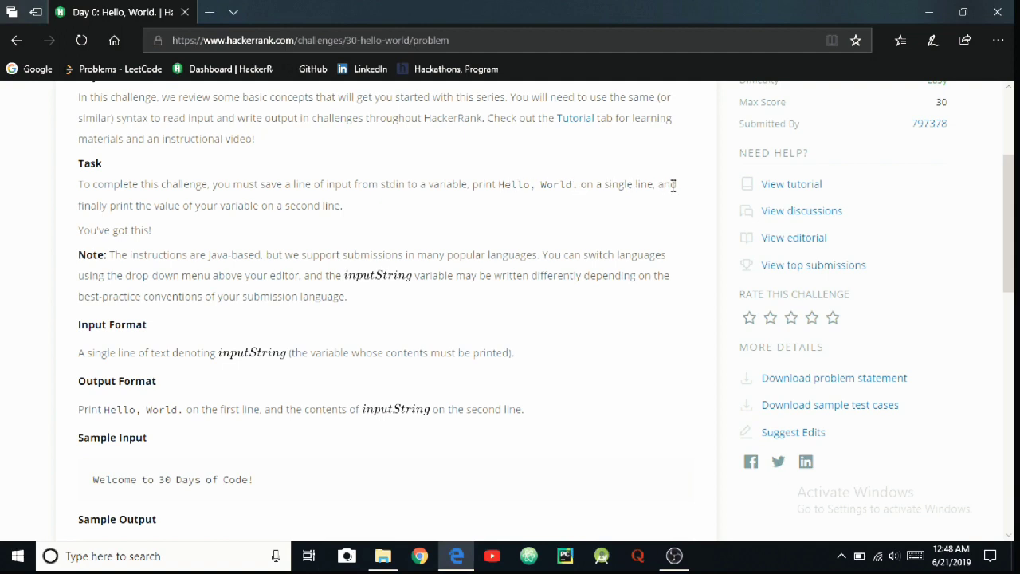
mouse_move(268, 207)
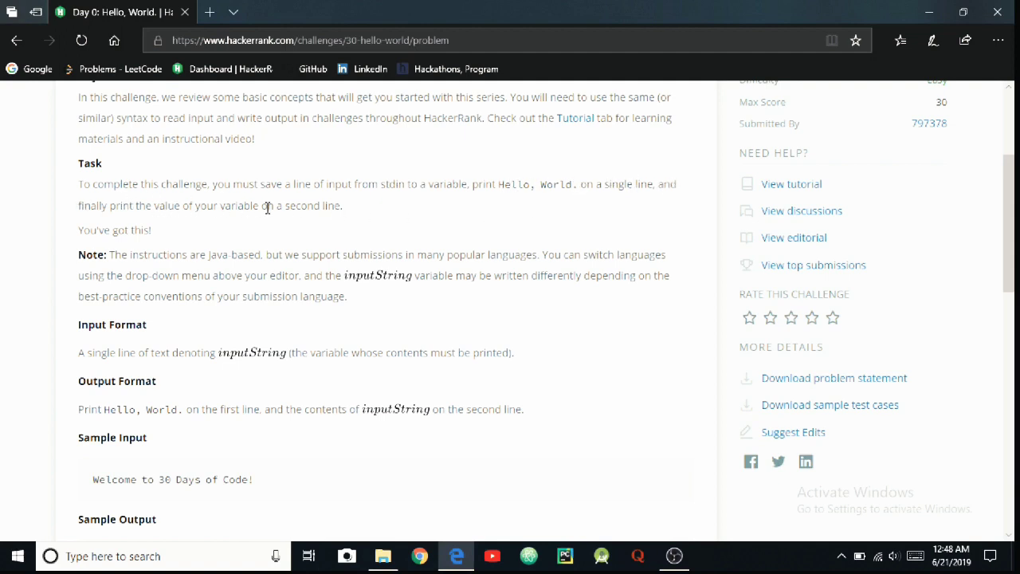
mouse_move(114, 275)
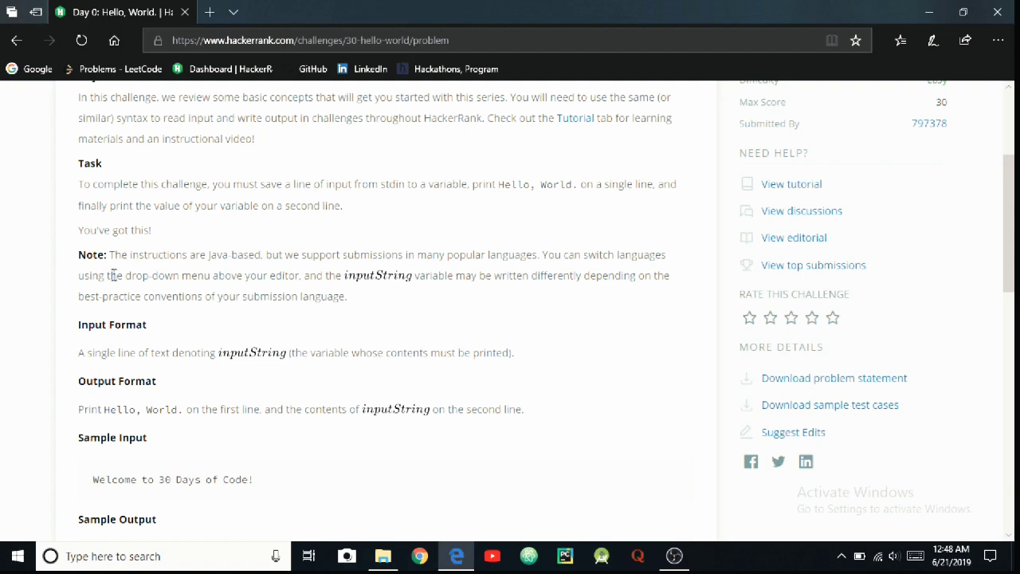
mouse_move(65, 256)
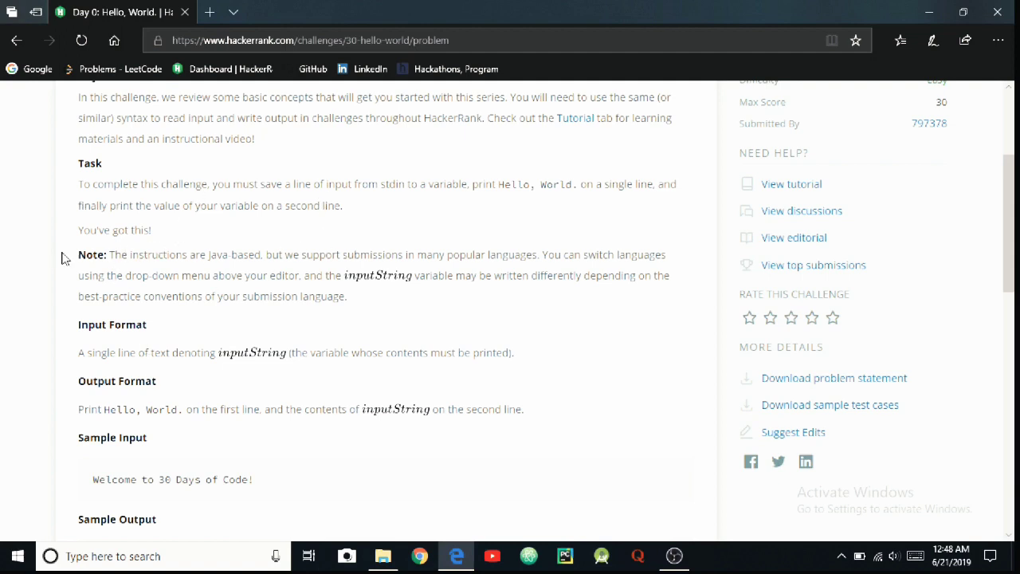
mouse_move(152, 249)
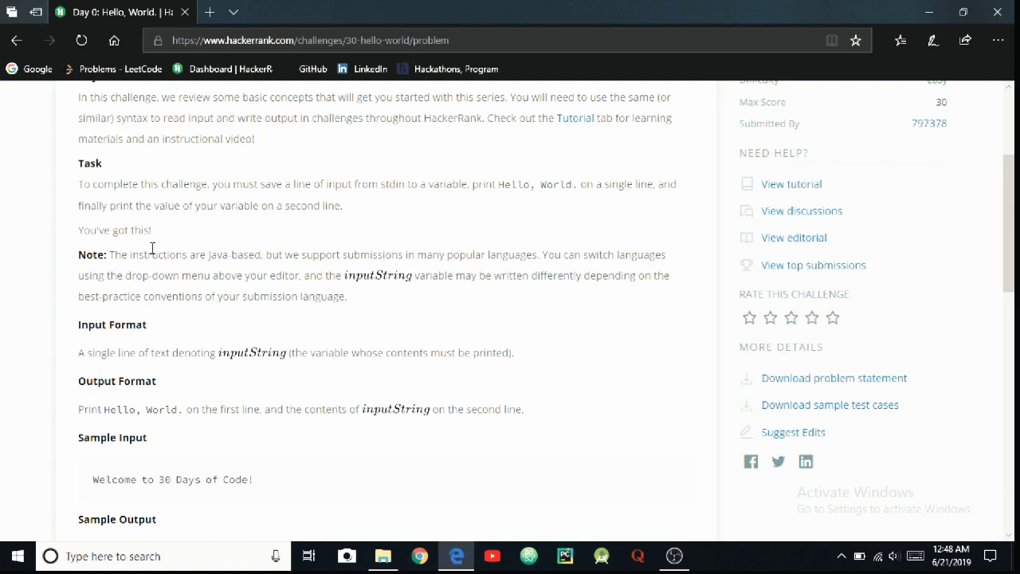
- Scroll past the sample input, output and explanation to the C++ code editor
scroll(down, 3)
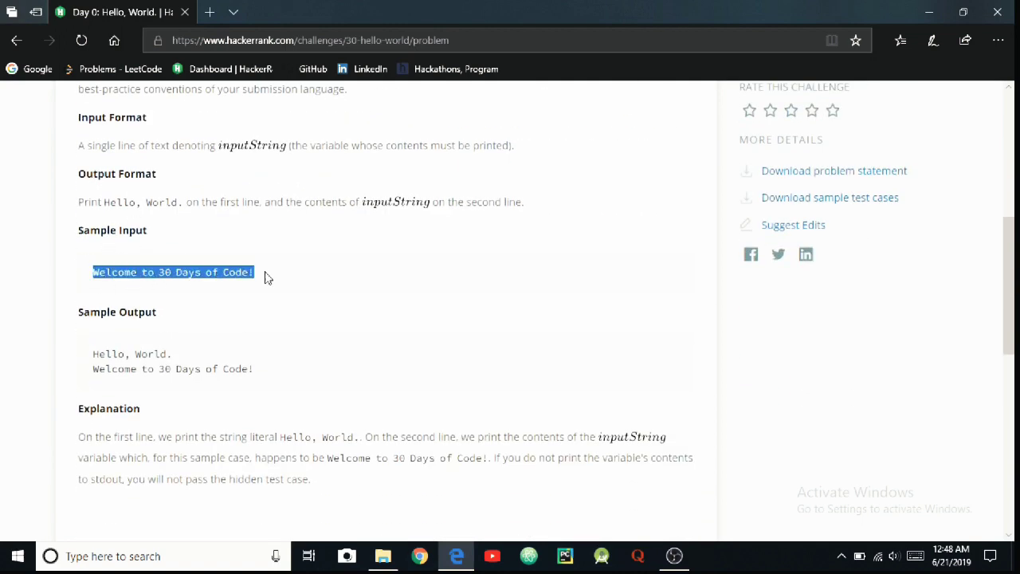
click(267, 256)
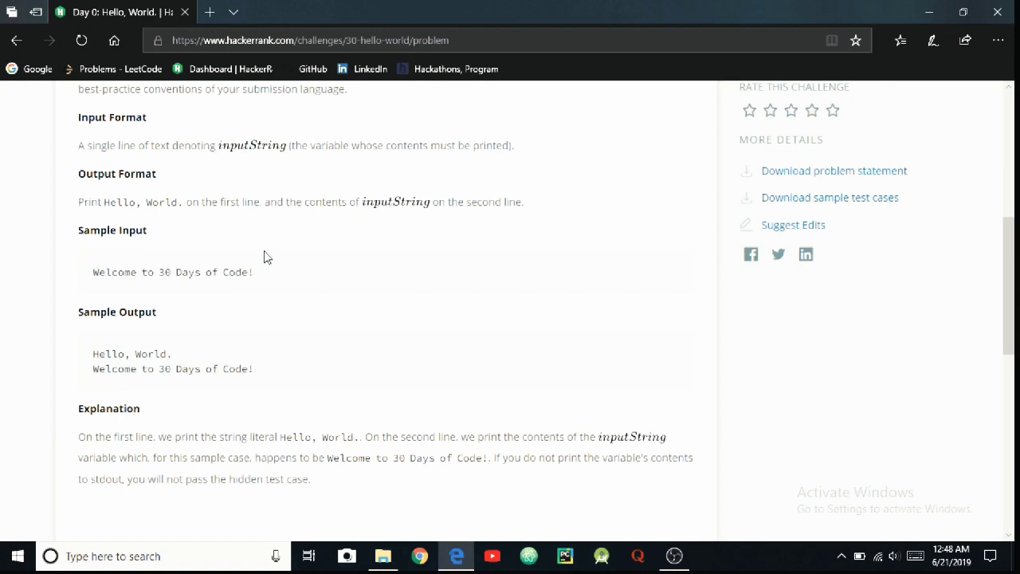
mouse_move(101, 327)
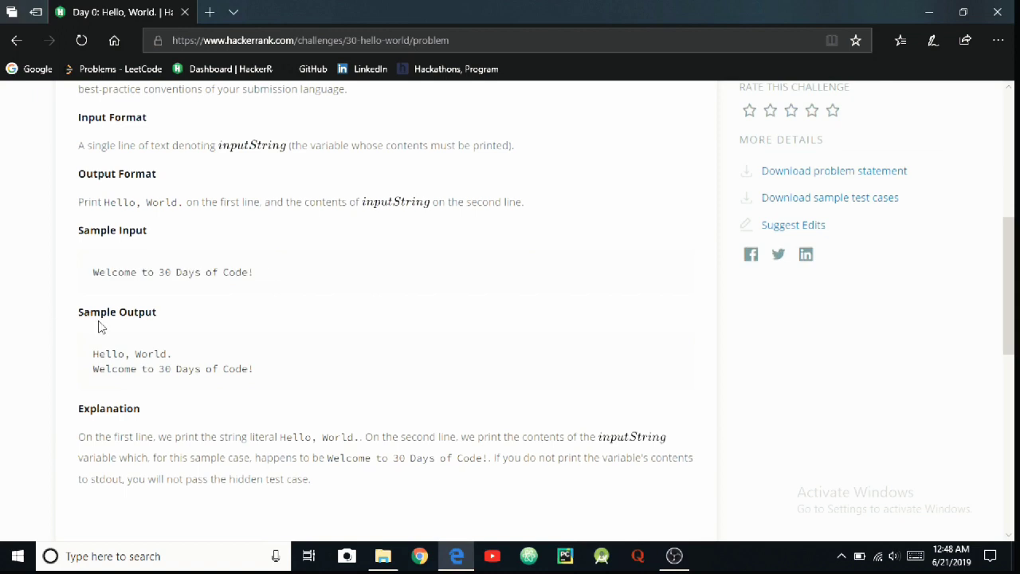
mouse_move(95, 354)
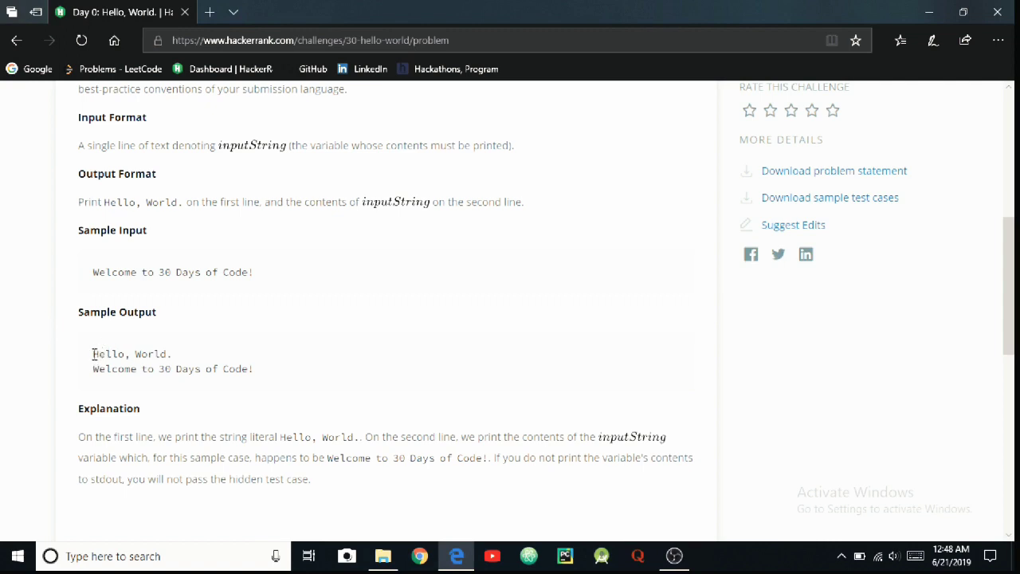
drag(92, 354, 252, 368)
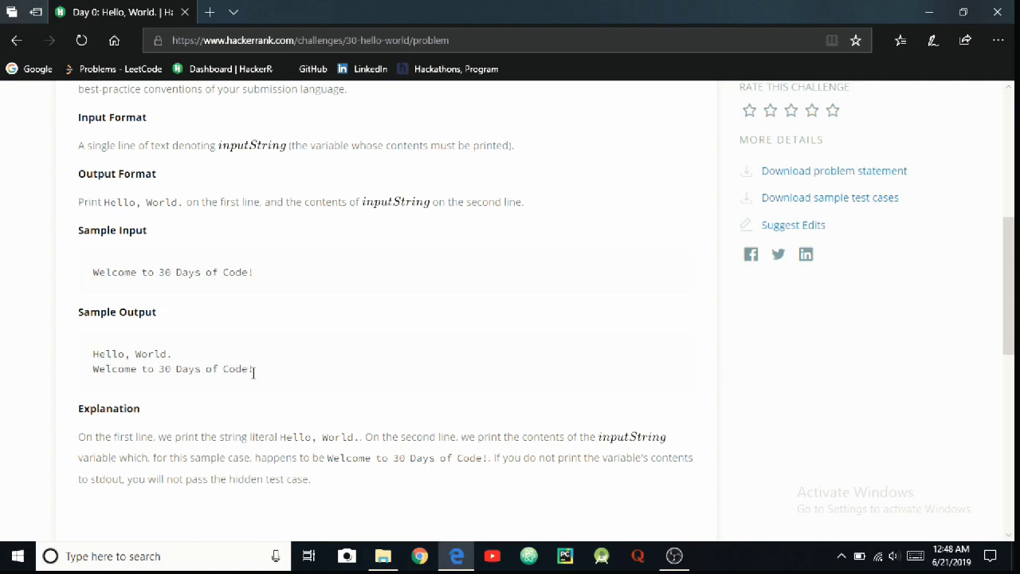
scroll(down, 3)
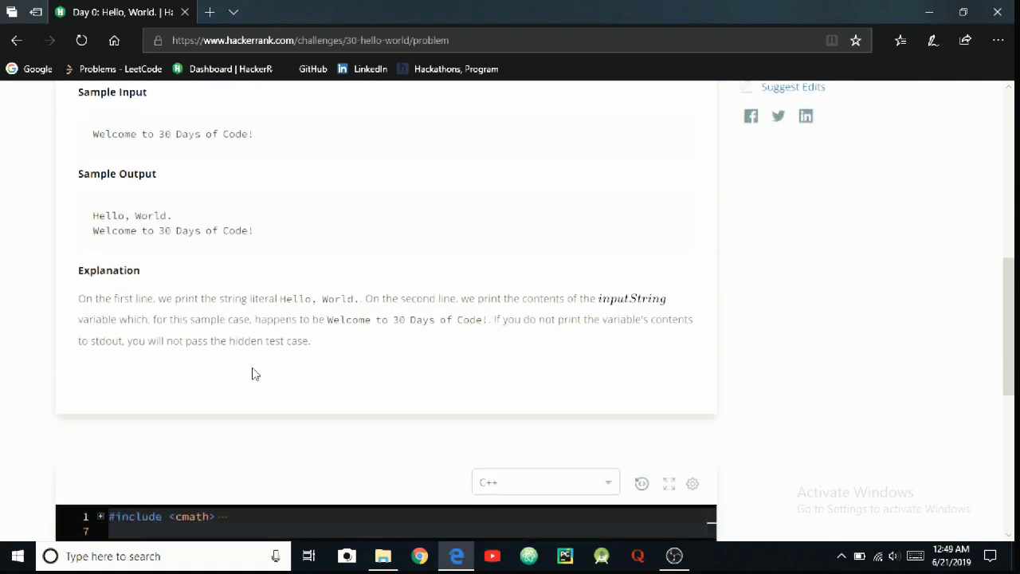
scroll(down, 3)
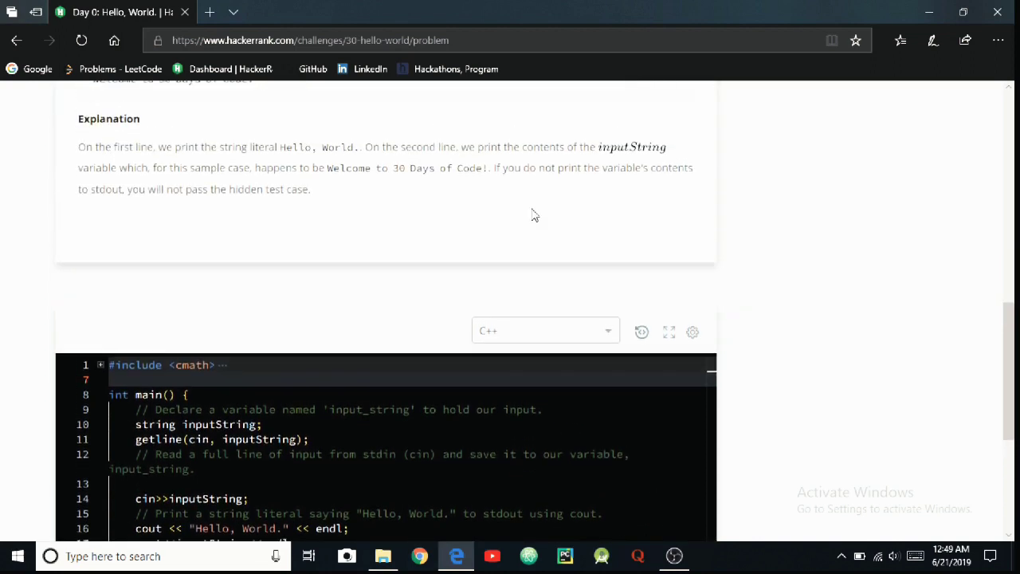
- Reset the editor to the original C++ starter template, confirming the Reset Code dialog
click(642, 332)
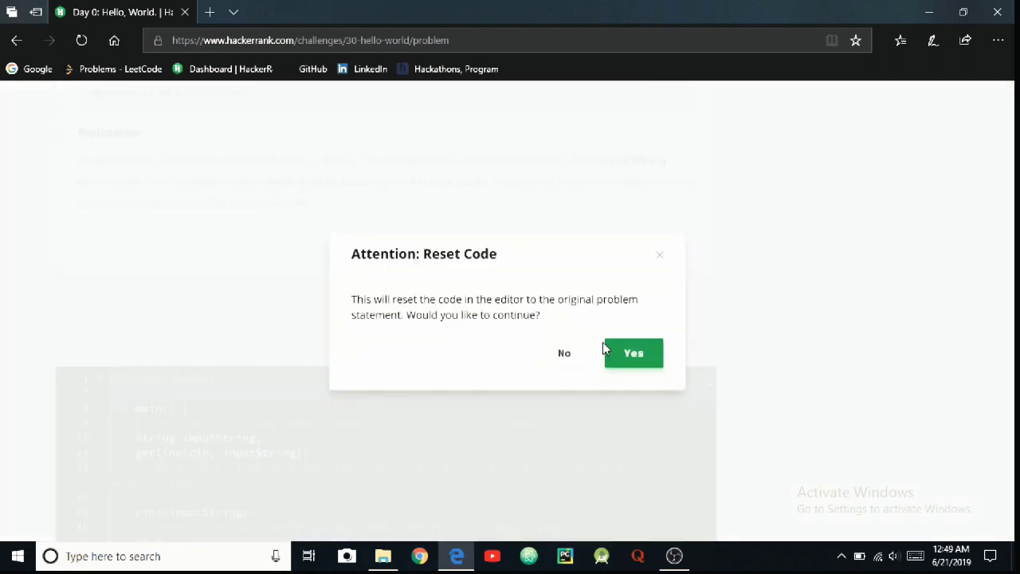
click(633, 352)
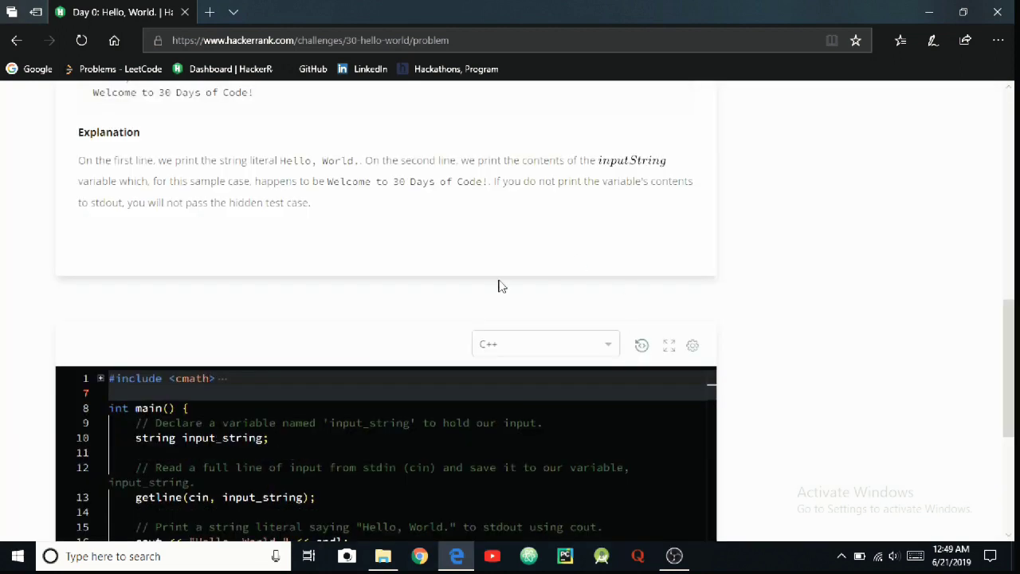
scroll(down, 3)
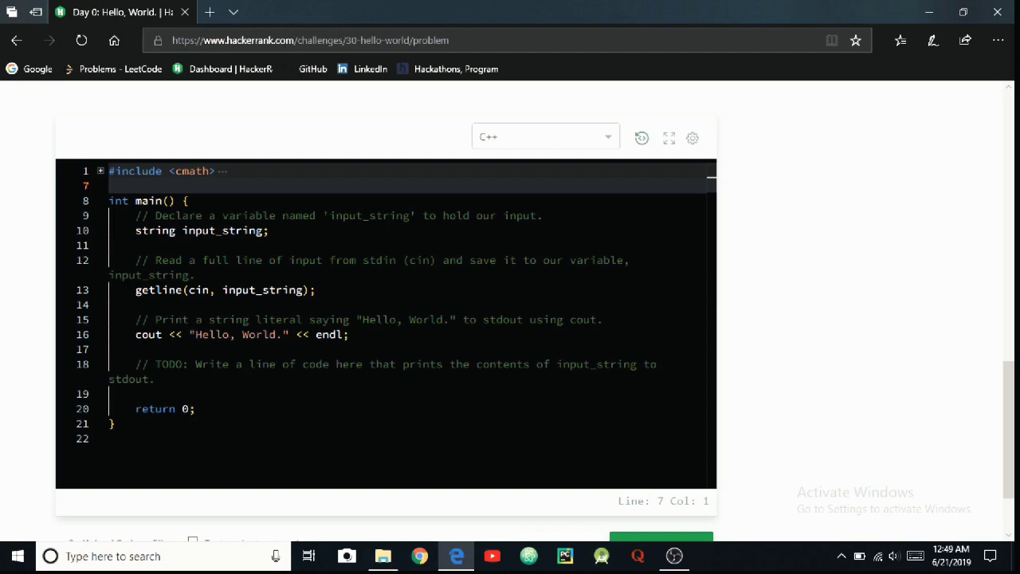
- Change line 10's input_string declaration type from string to char
click(144, 349)
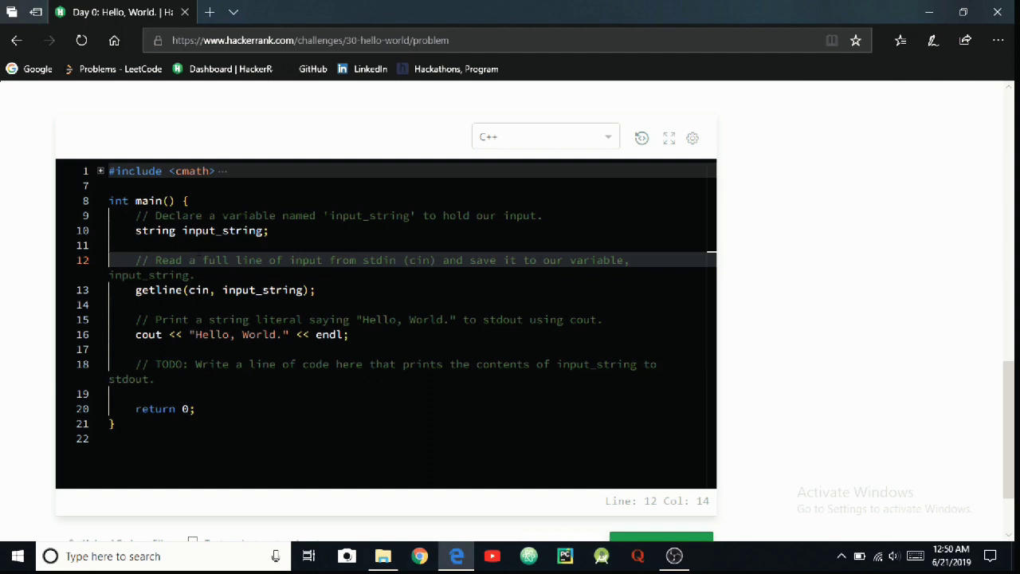
mouse_move(223, 231)
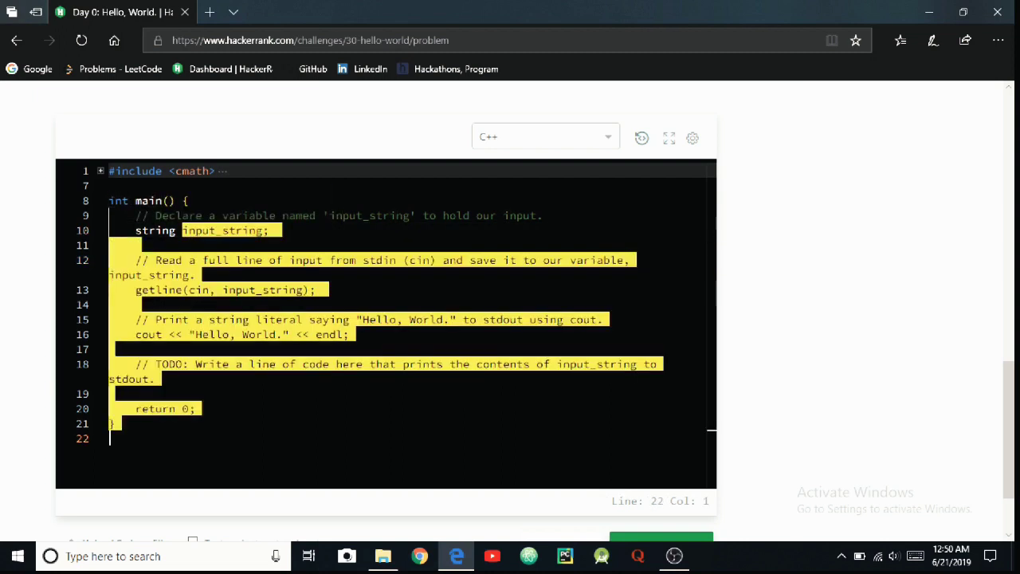
click(155, 230)
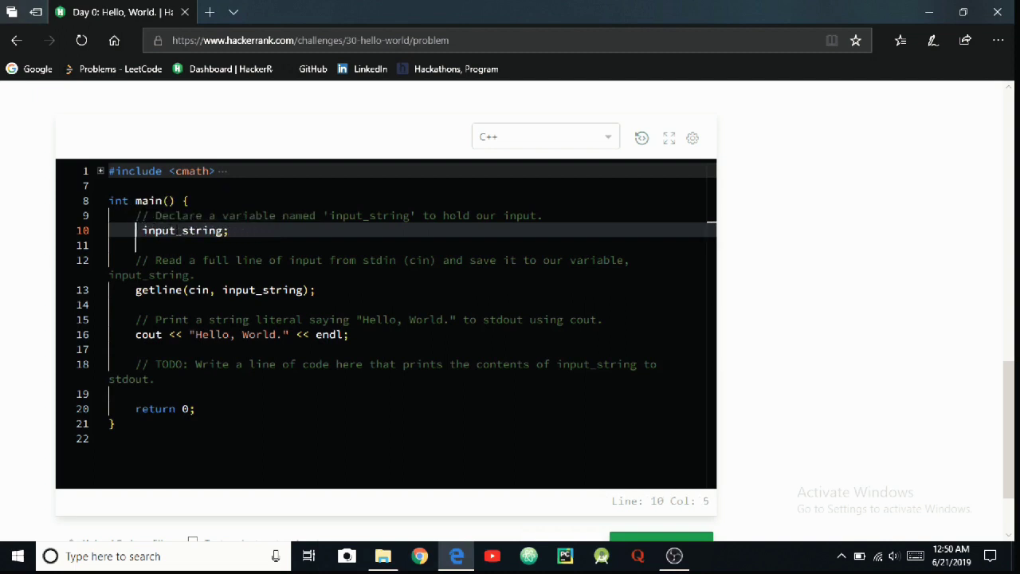
text(char)
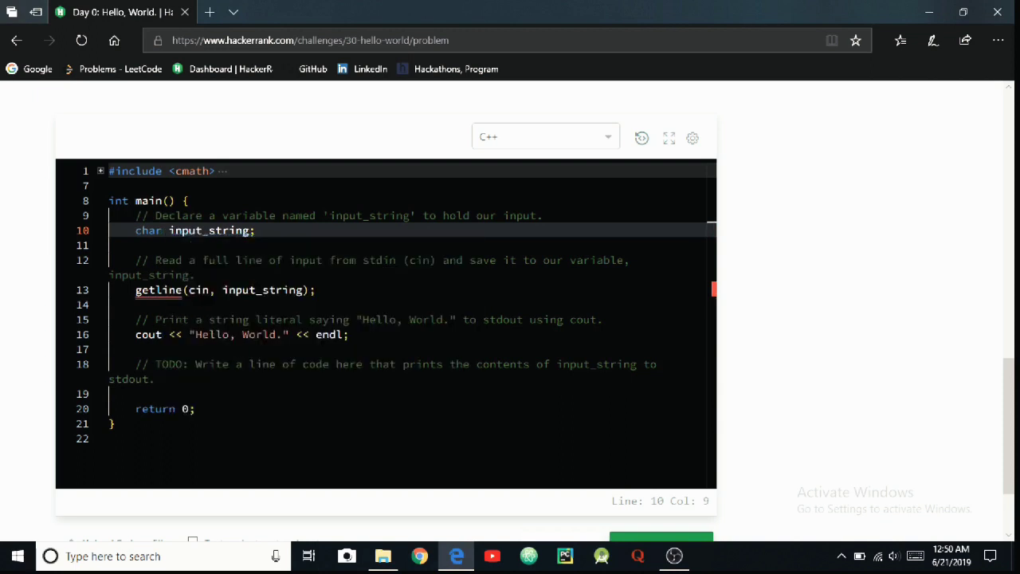
scroll(down, 3)
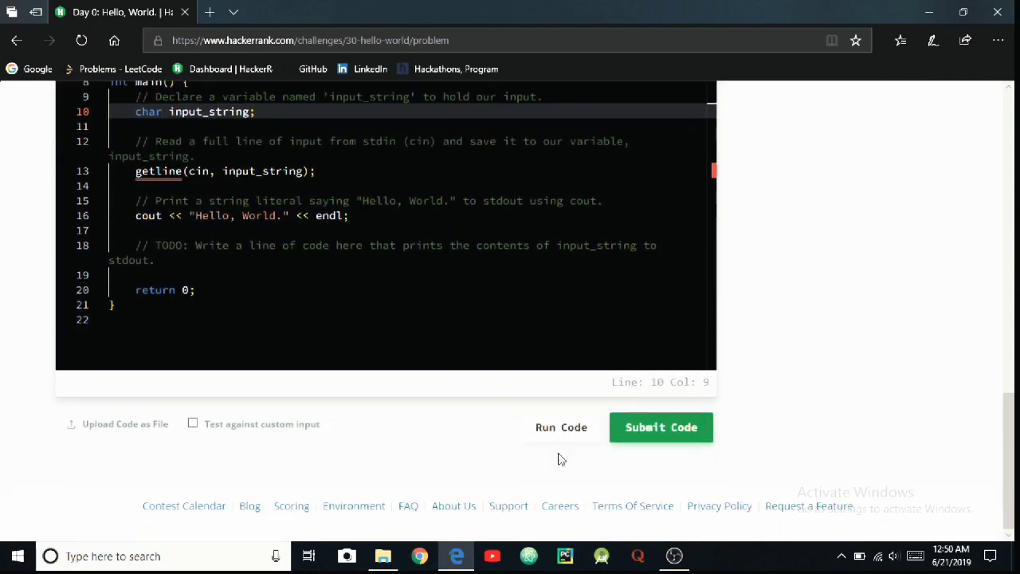
- Run the char version and review the 'no matching getline' compile message
click(661, 427)
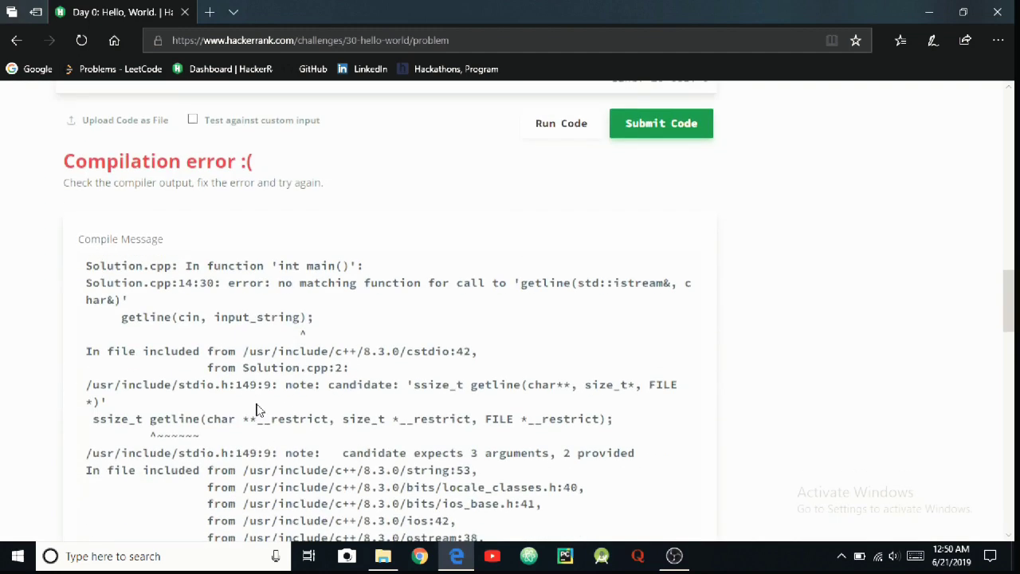
scroll(down, 3)
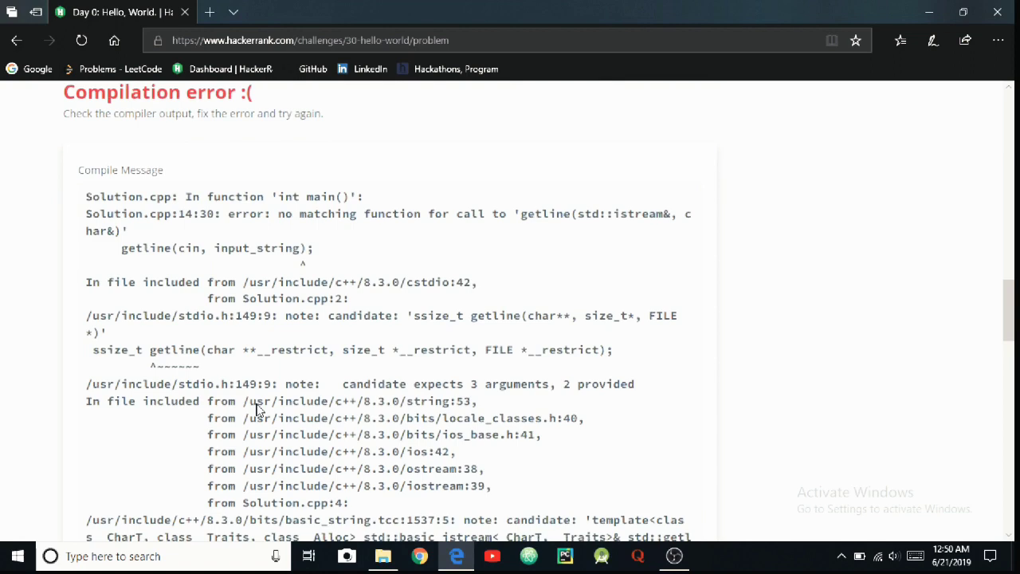
scroll(down, 3)
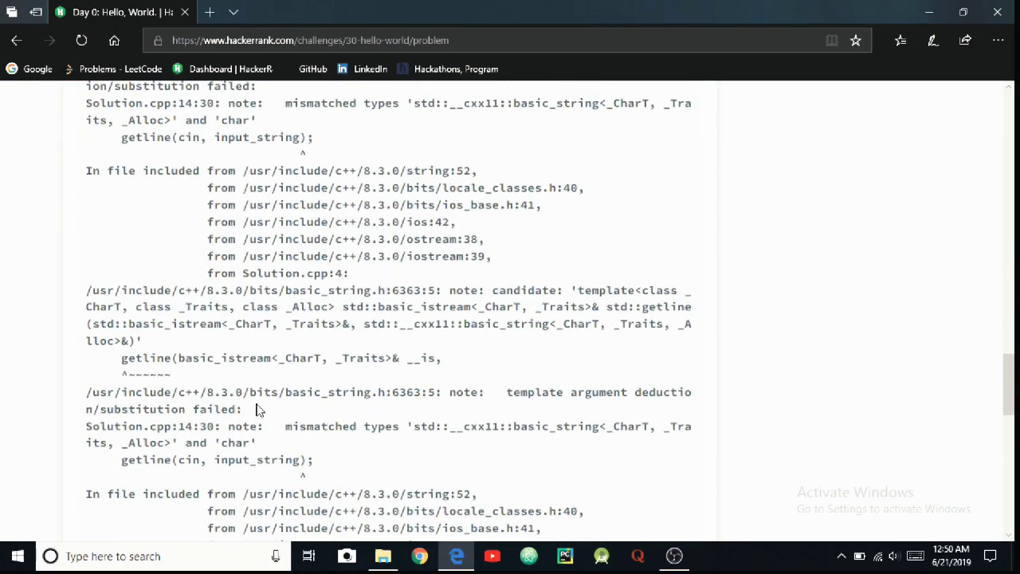
scroll(up, 3)
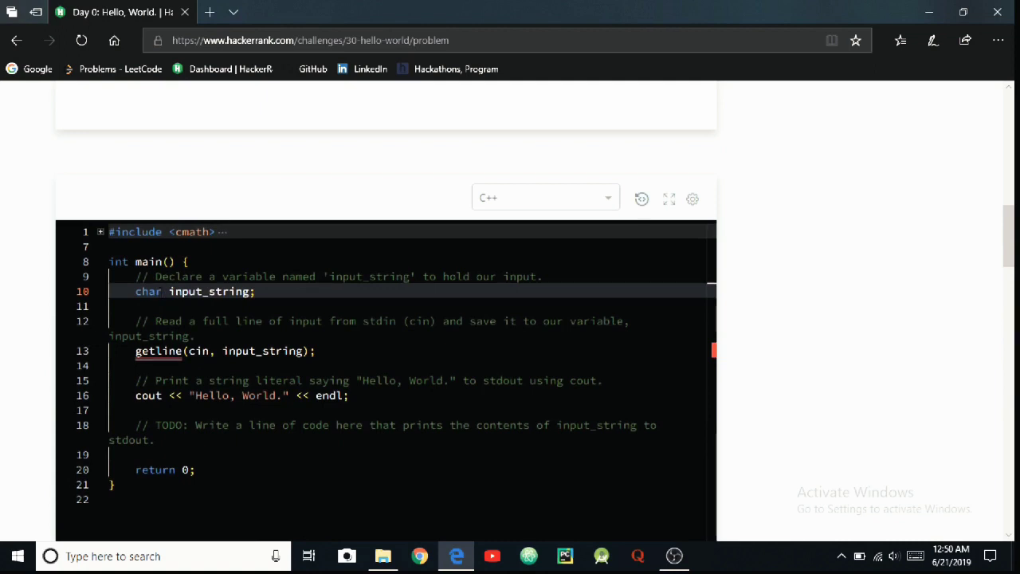
- Retype line 10's type as string and place the cursor after the getline line
key(Backspace)
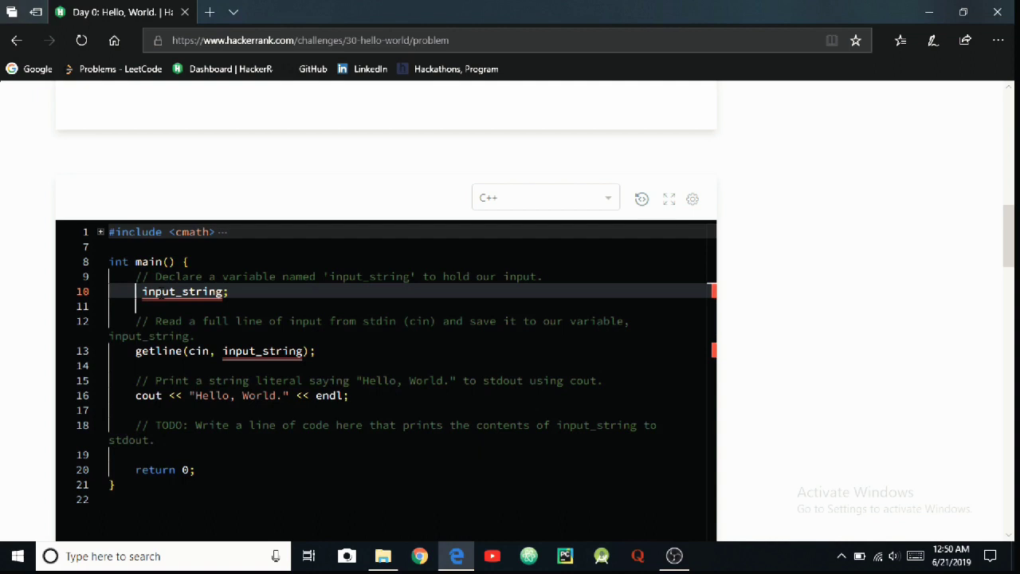
text(s)
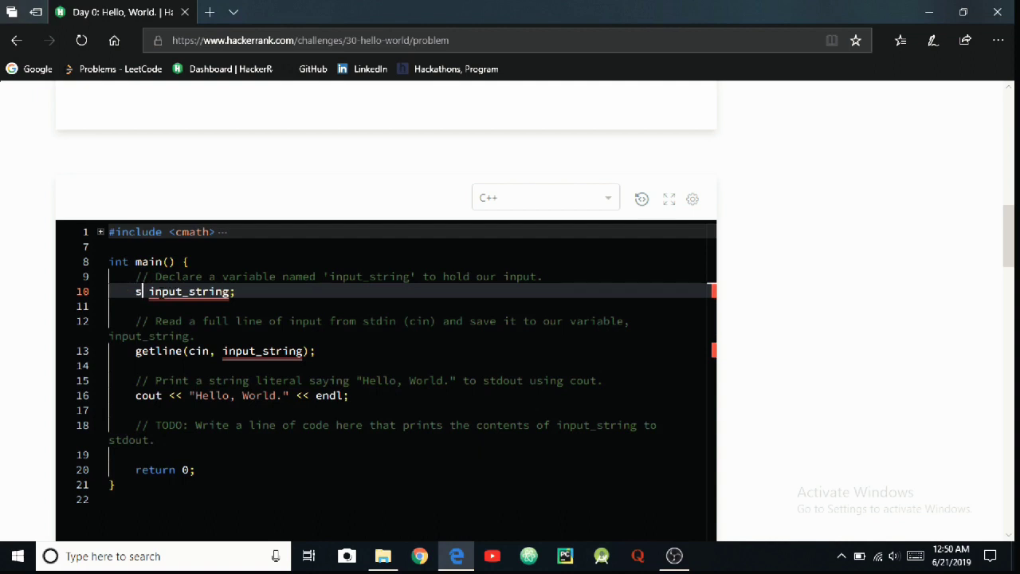
text(tring)
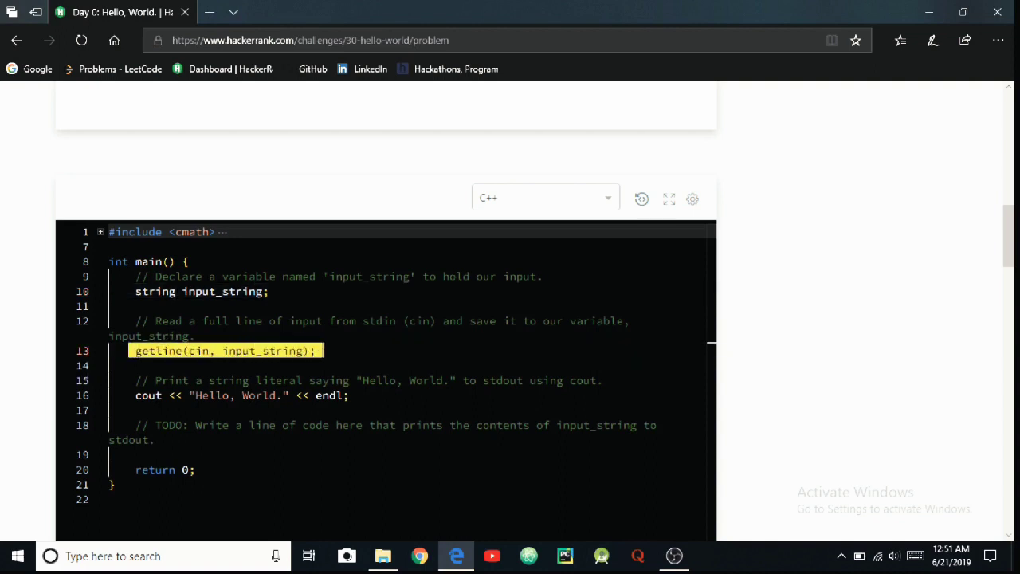
click(322, 351)
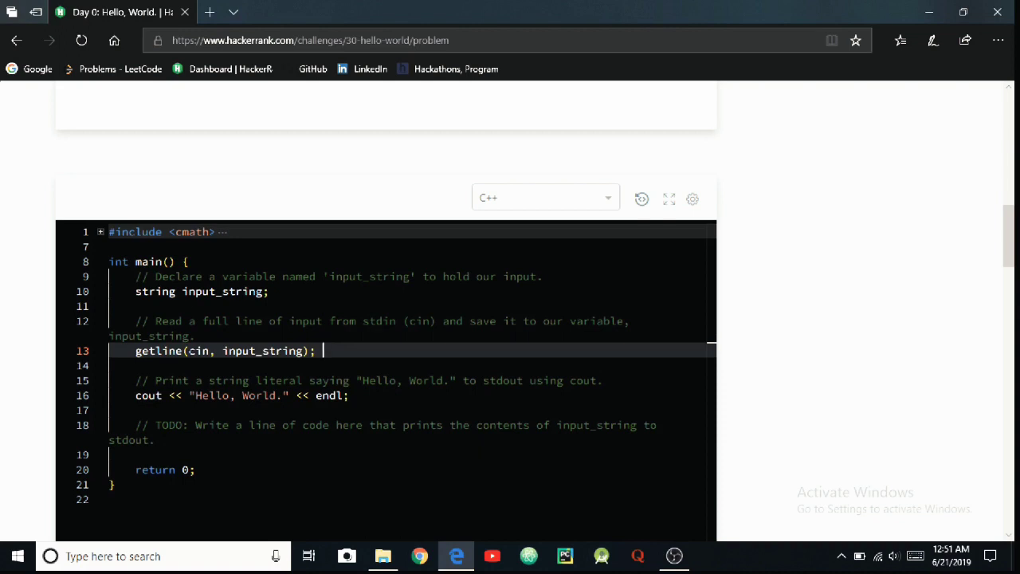
scroll(down, 3)
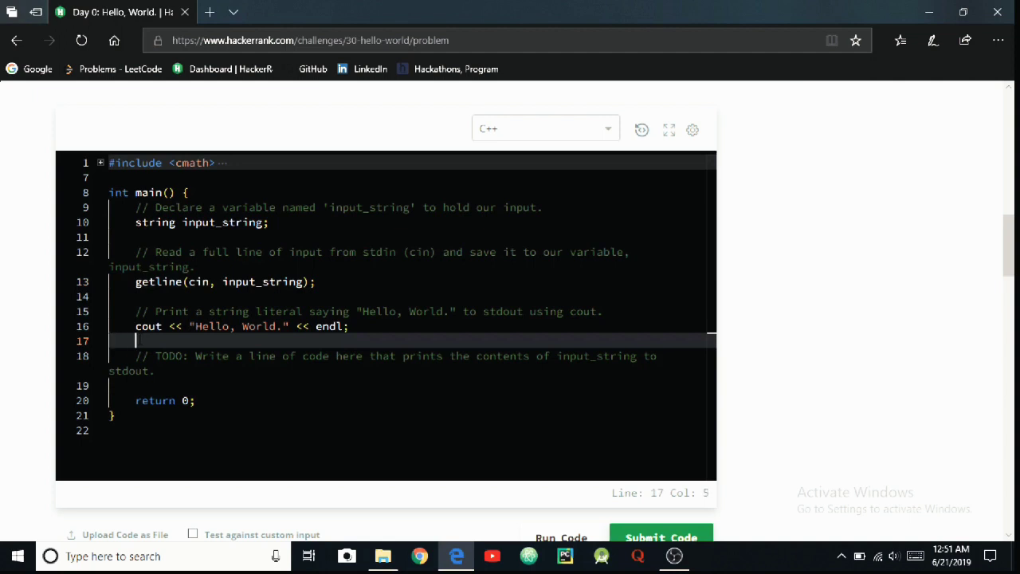
scroll(up, 3)
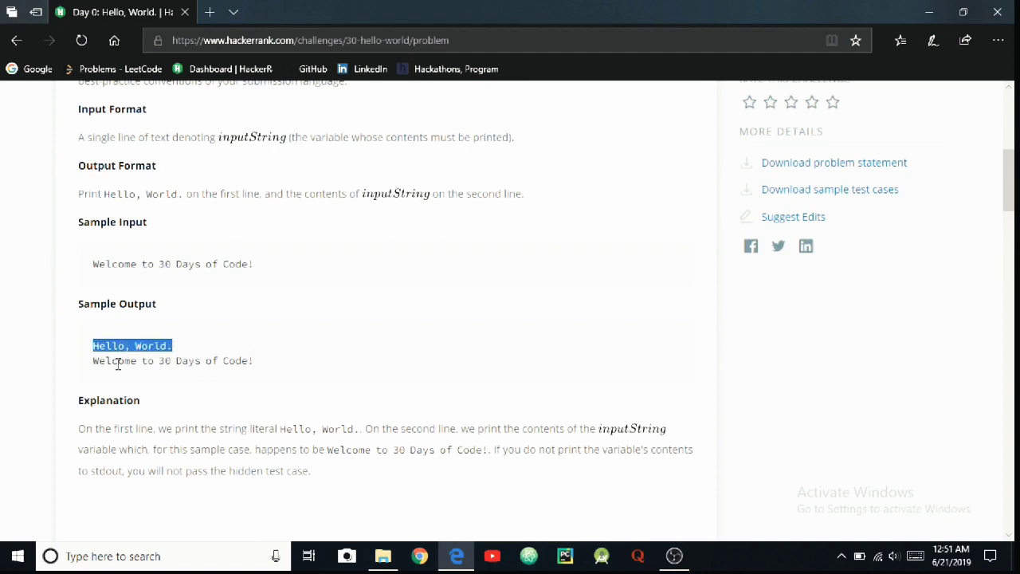
scroll(down, 3)
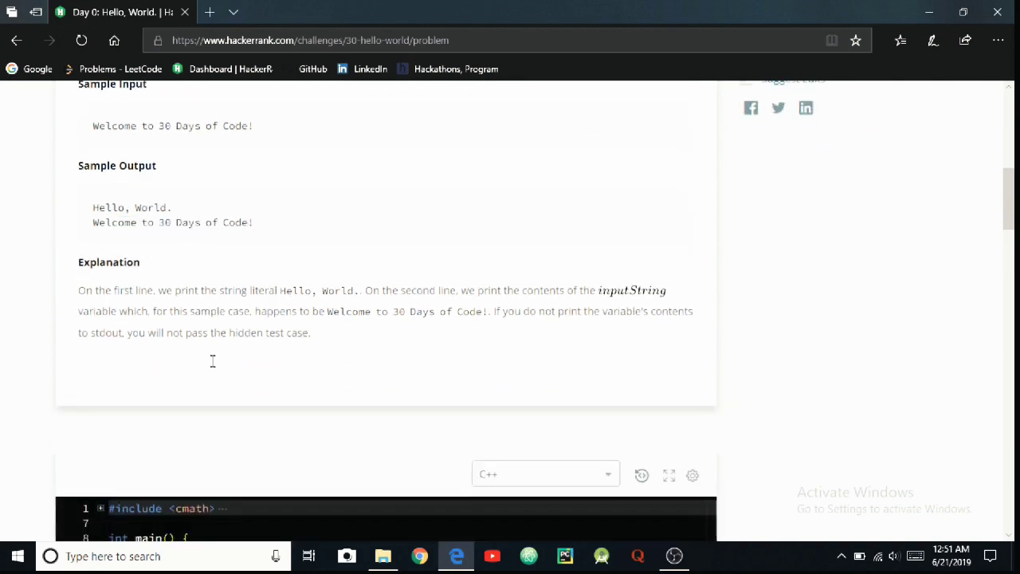
mouse_move(197, 356)
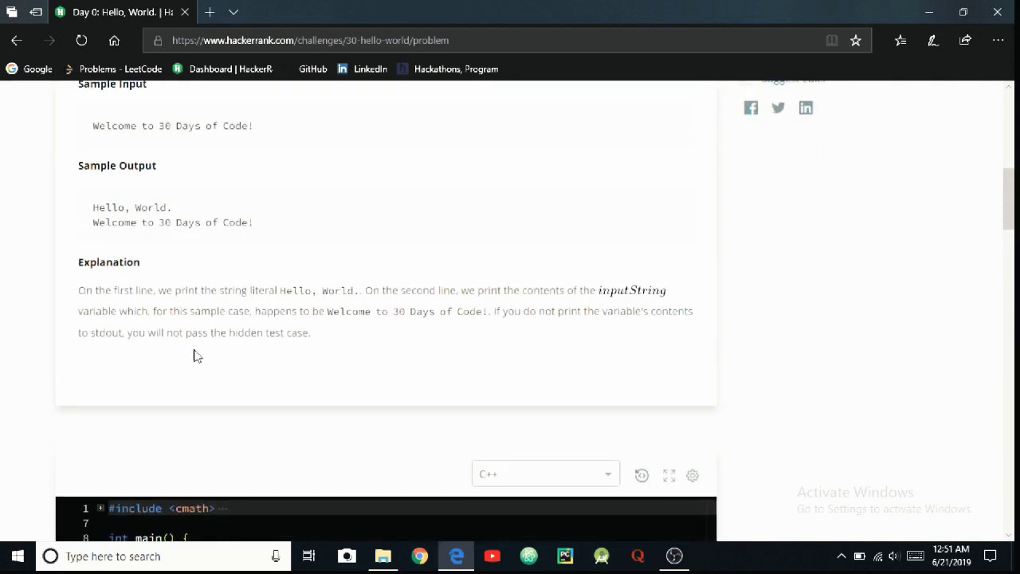
scroll(down, 3)
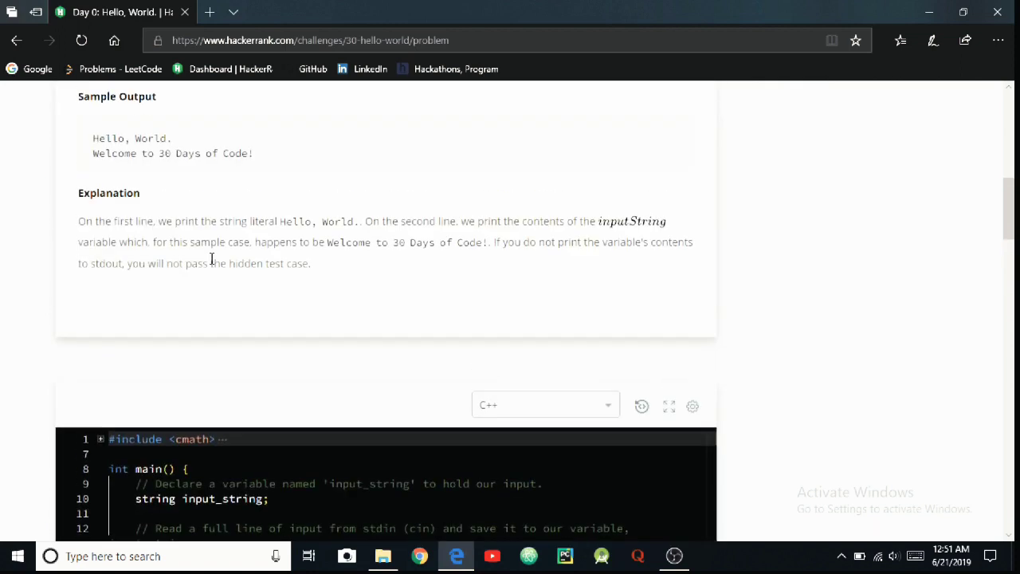
mouse_move(94, 154)
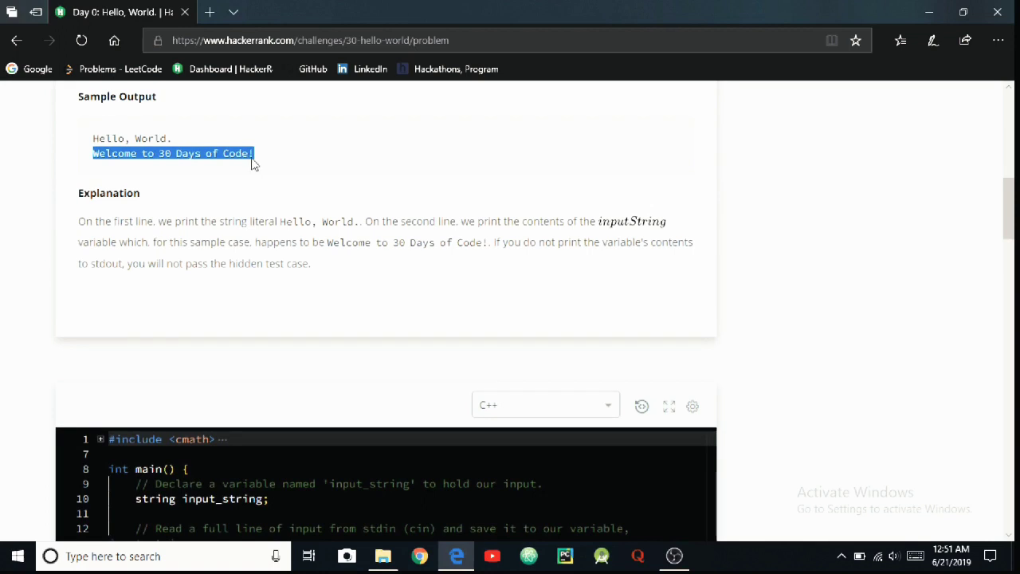
mouse_move(239, 161)
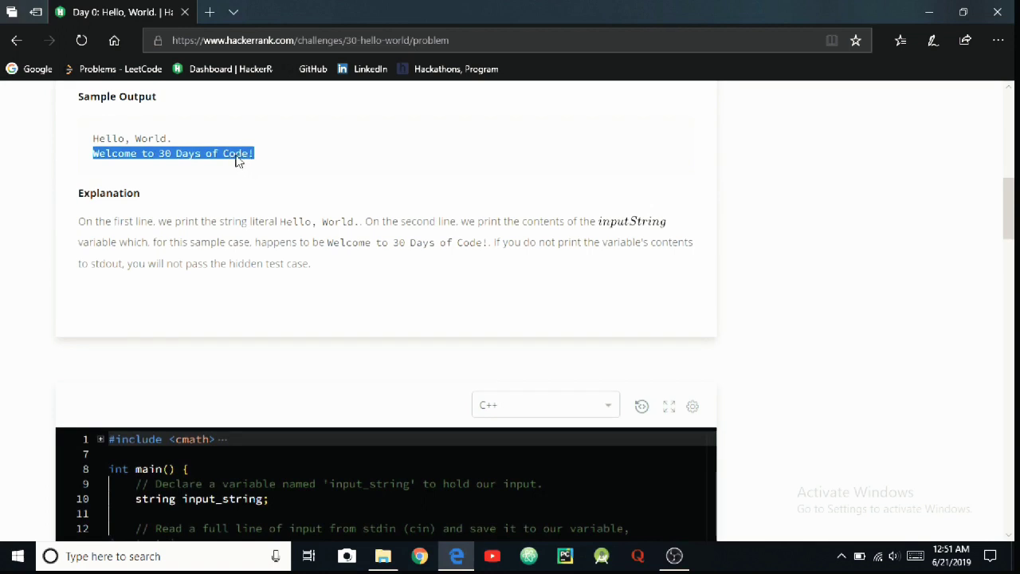
click(219, 150)
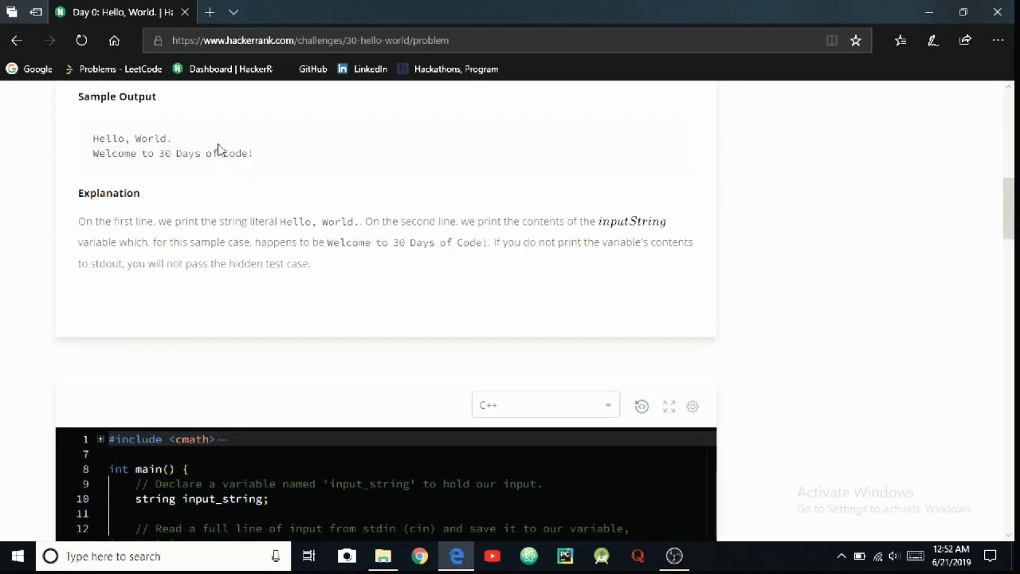
scroll(down, 3)
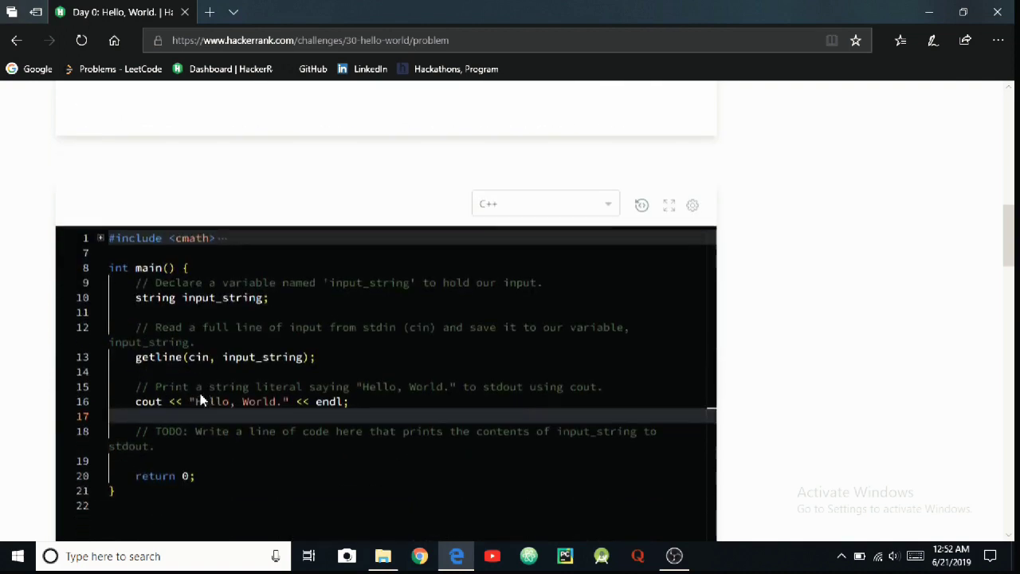
scroll(down, 3)
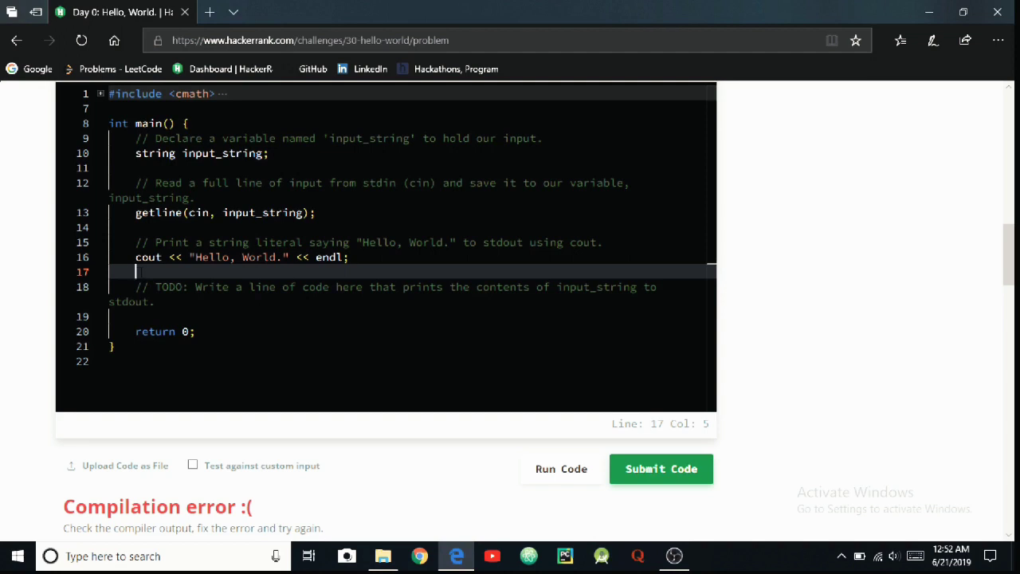
- Type cout<<inputString<<endl; on line 17 below the Hello, World print
scroll(up, 3)
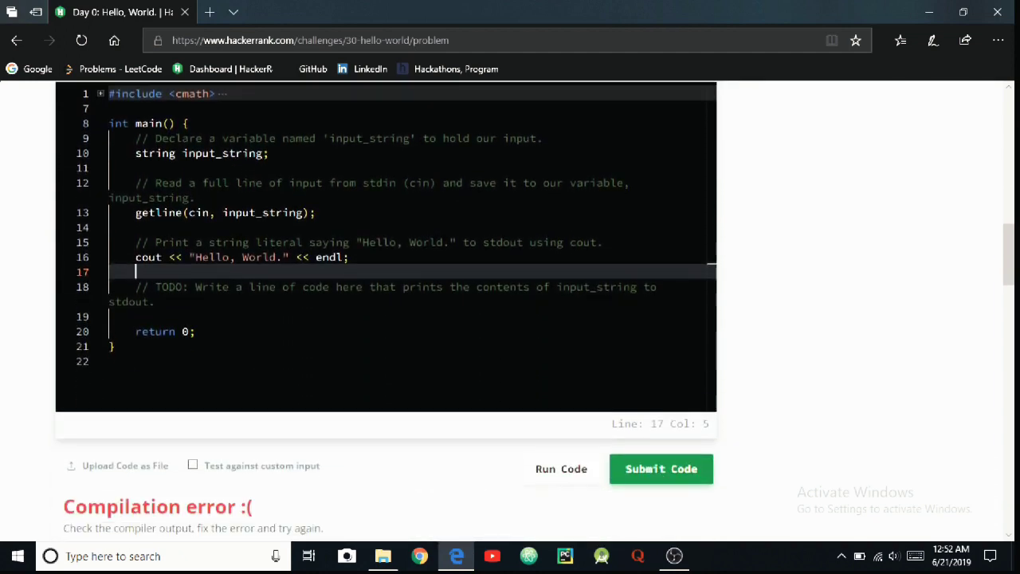
text(c)
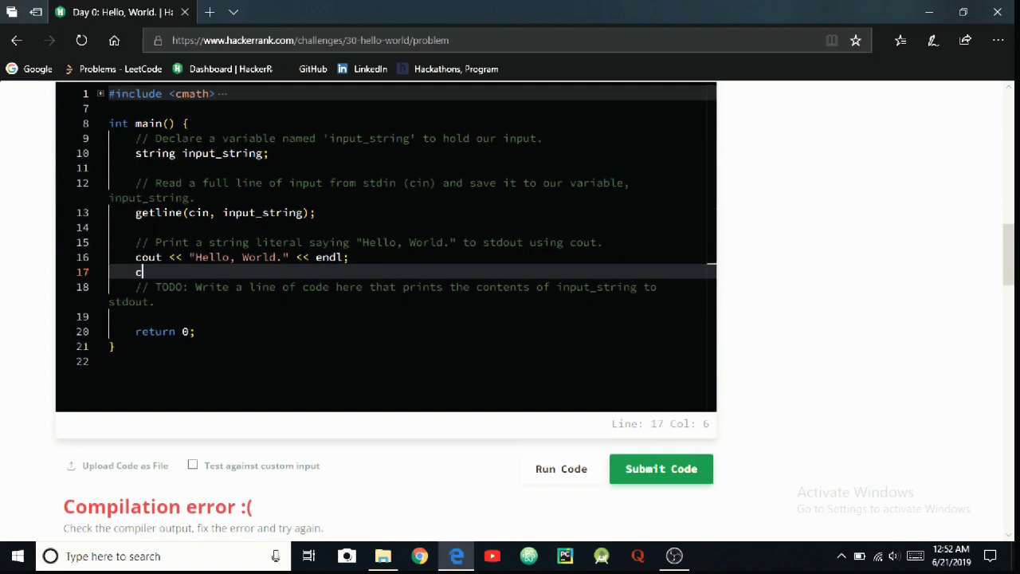
text(out)
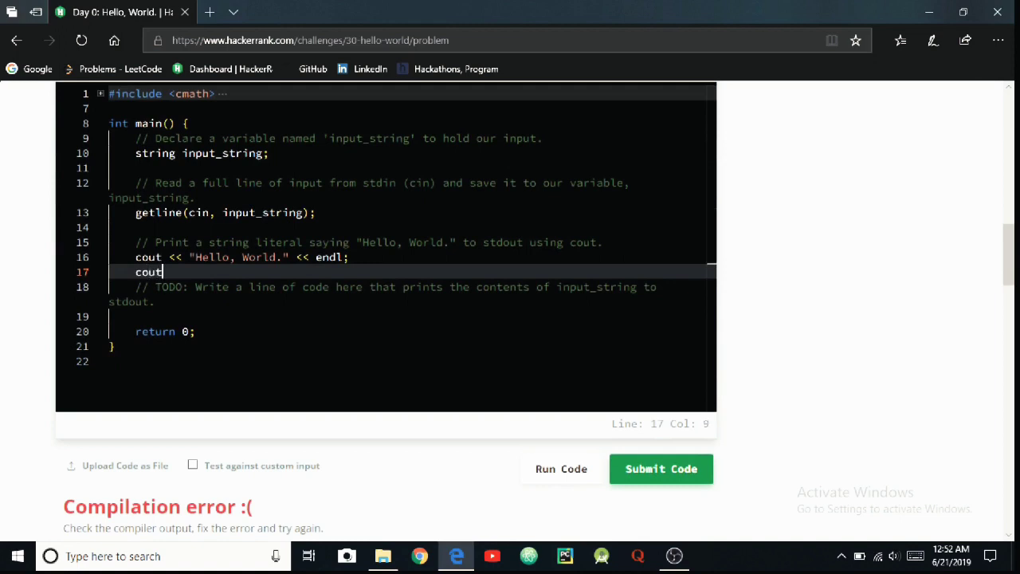
text(<<)
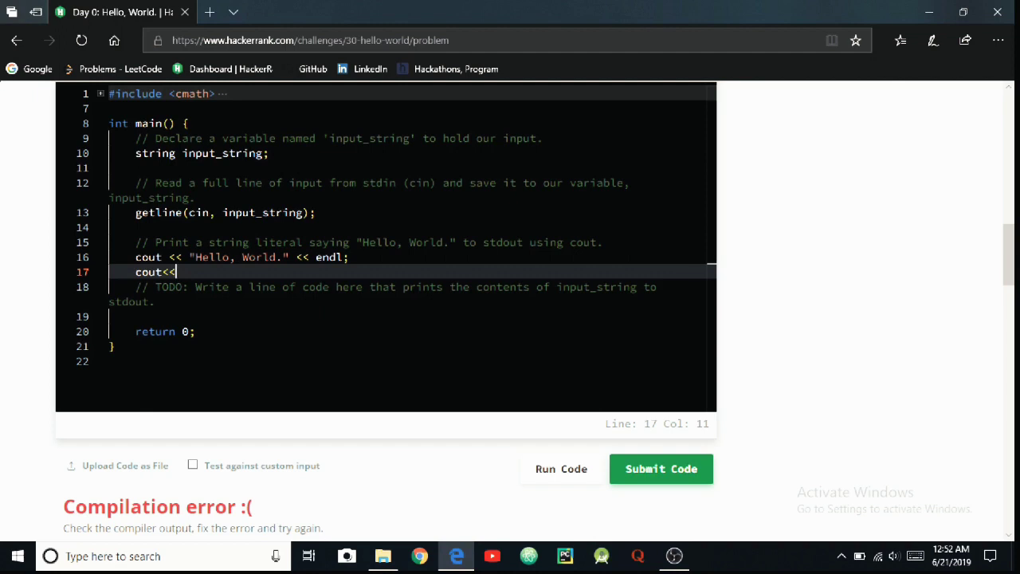
text(input)
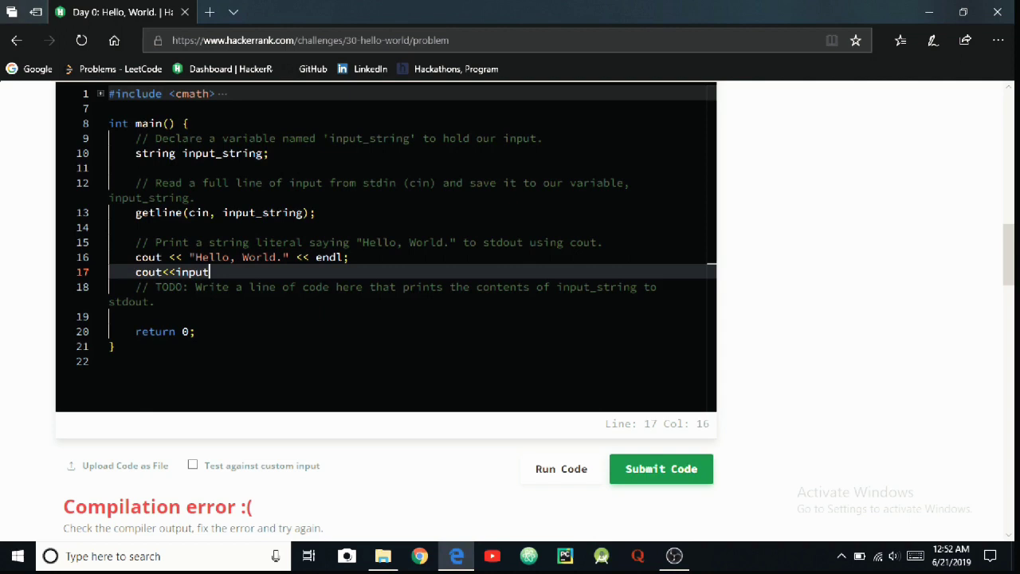
text(S)
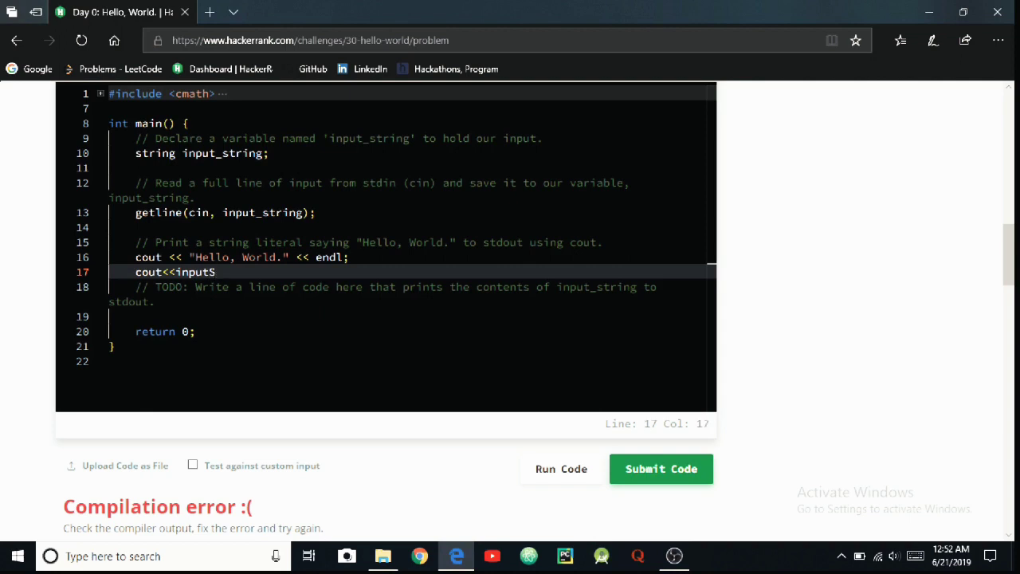
text(tri)
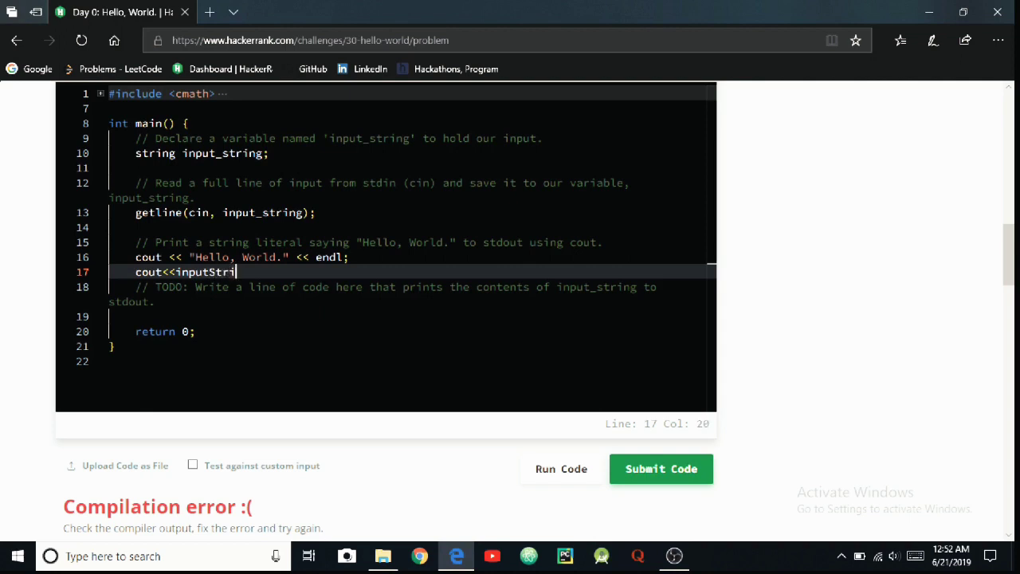
text(ng)
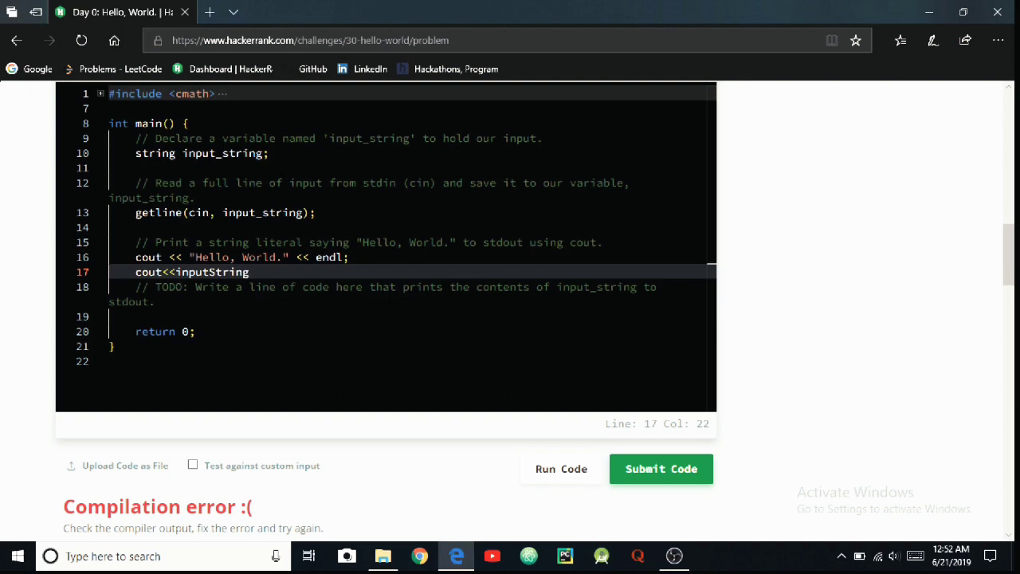
text(<)
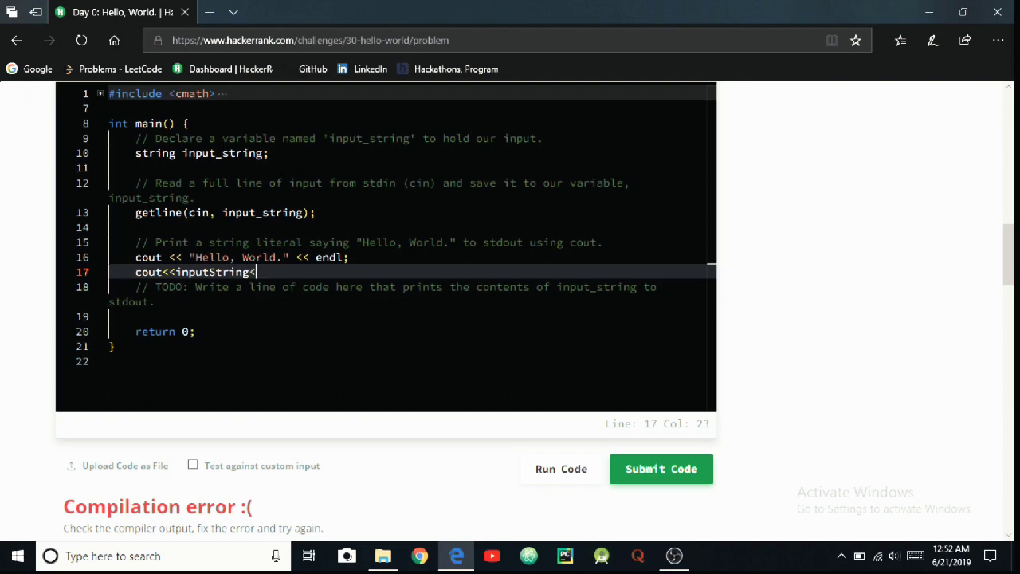
text(<e)
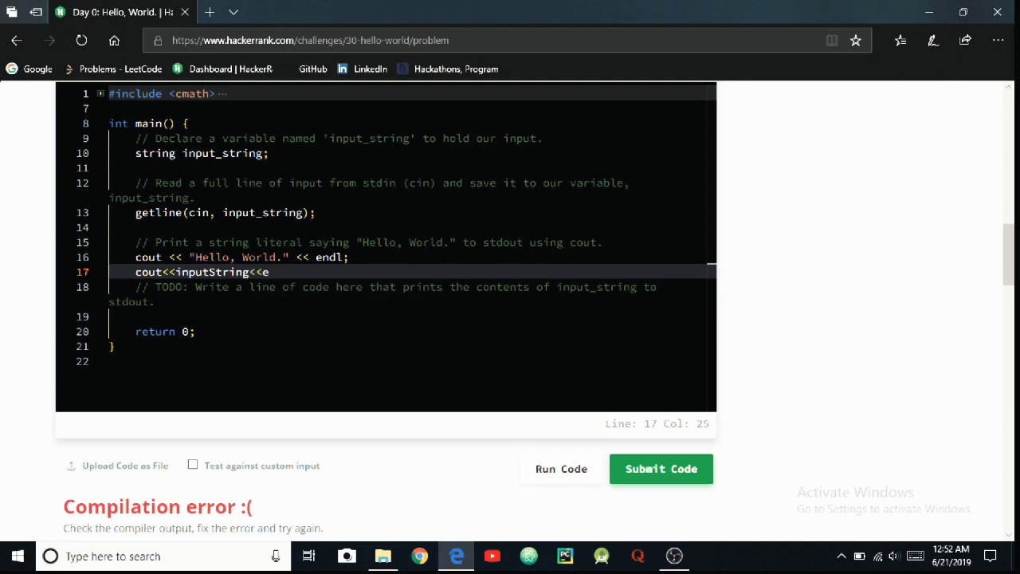
text(nd)
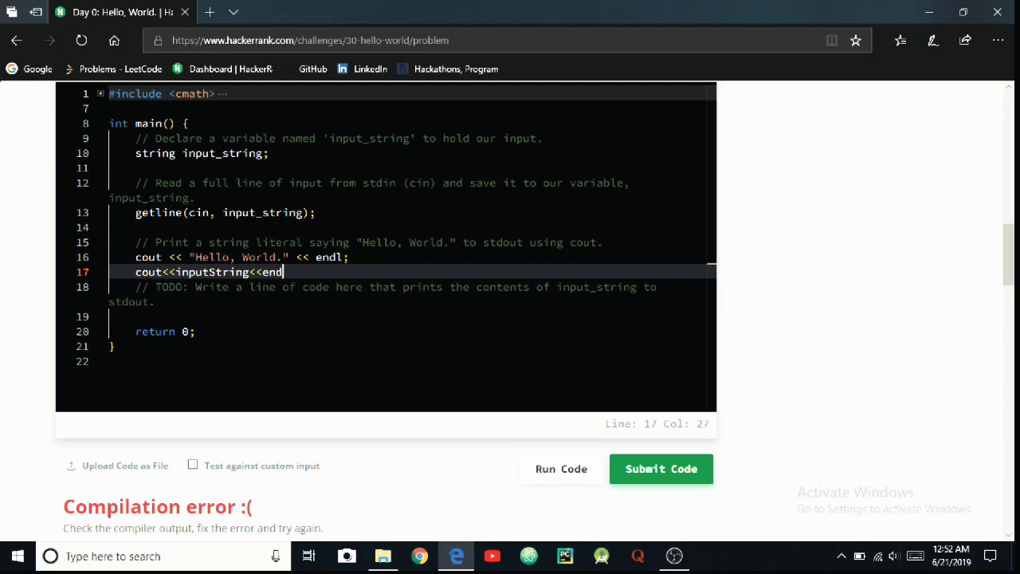
text(l)
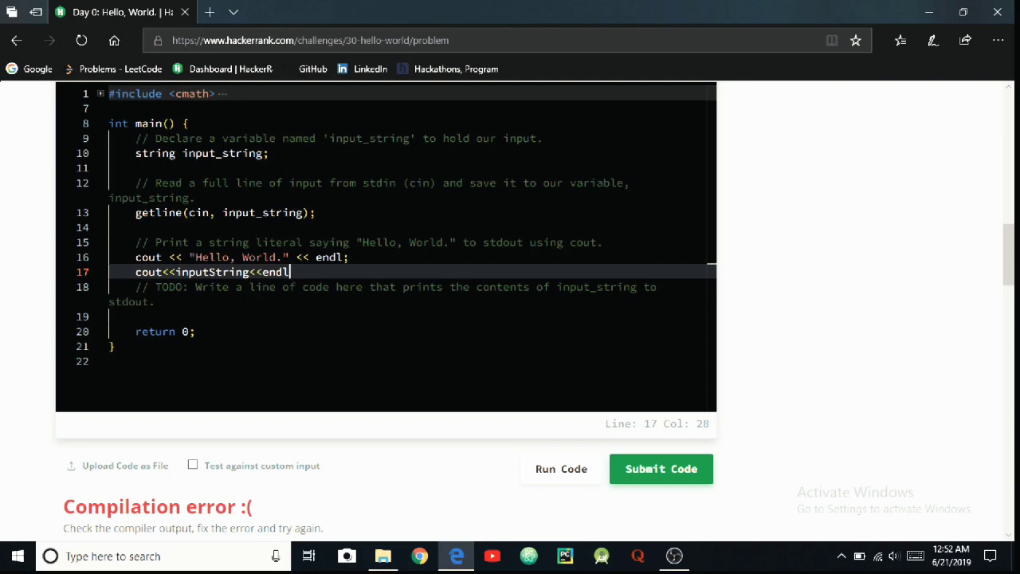
text(;)
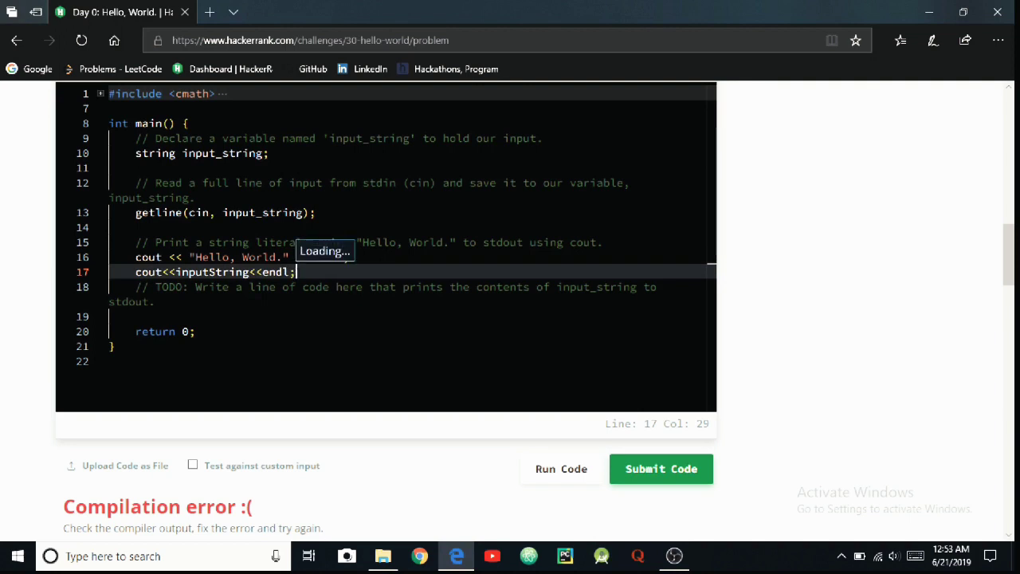
- Run the code and read the 'inputString was not declared' compile error
scroll(down, 3)
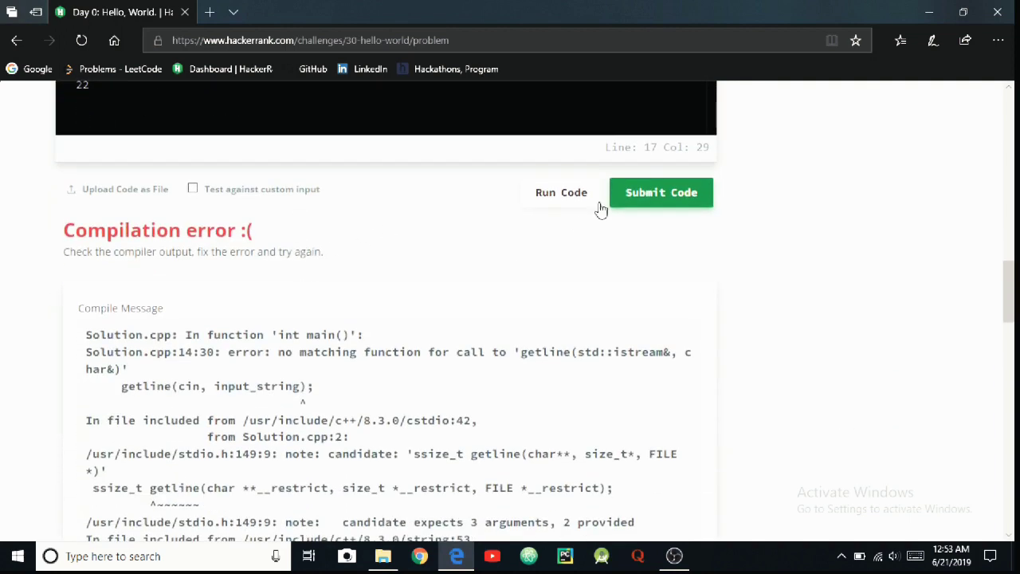
click(661, 192)
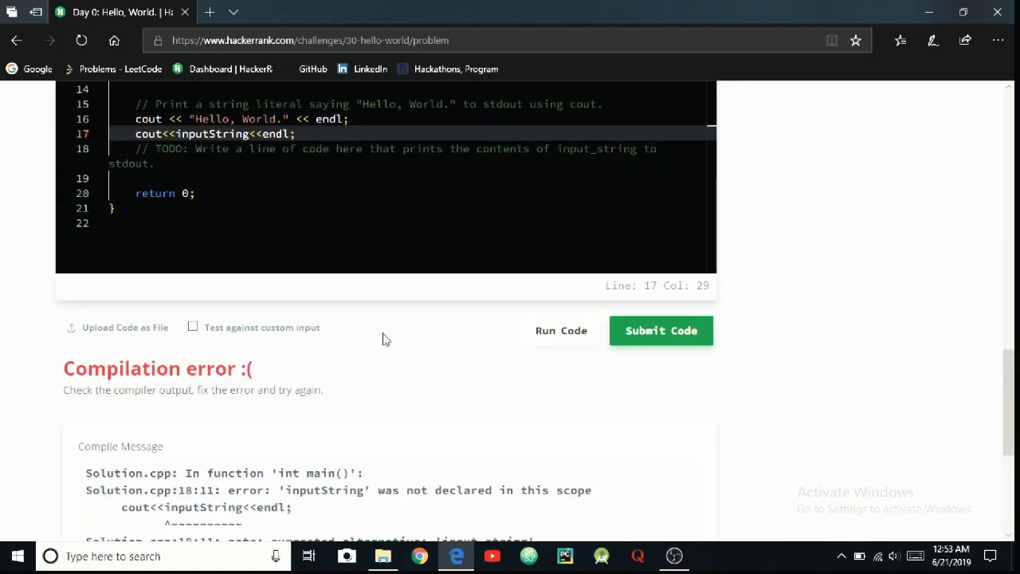
scroll(up, 3)
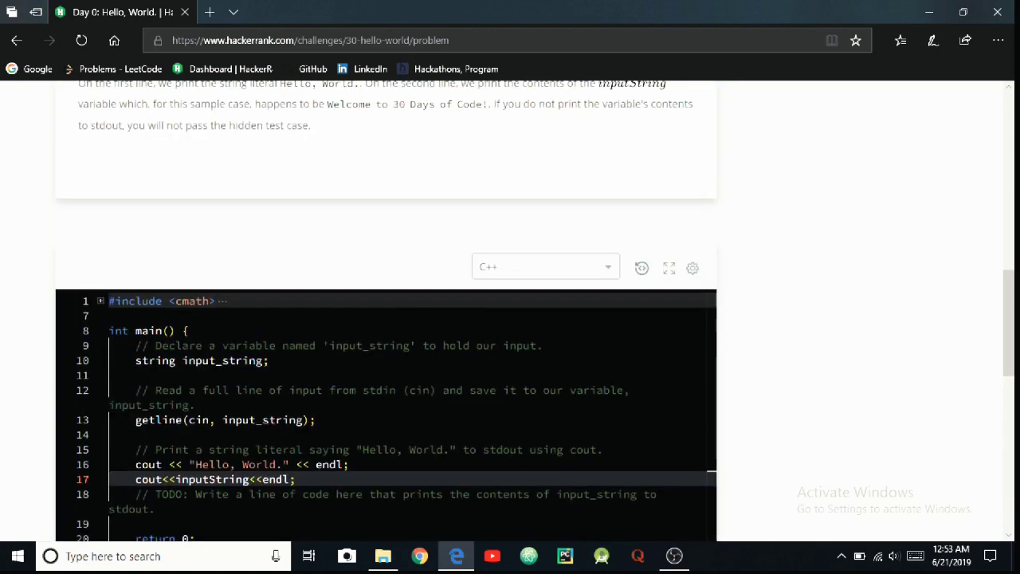
scroll(down, 3)
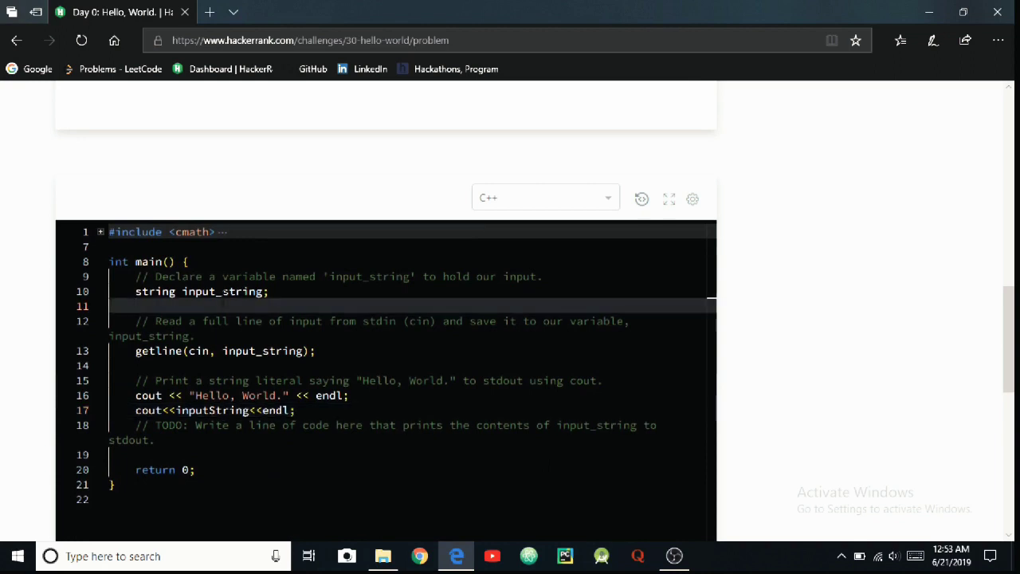
- Rename input_string to inputString on line 10 and in the getline call
click(199, 291)
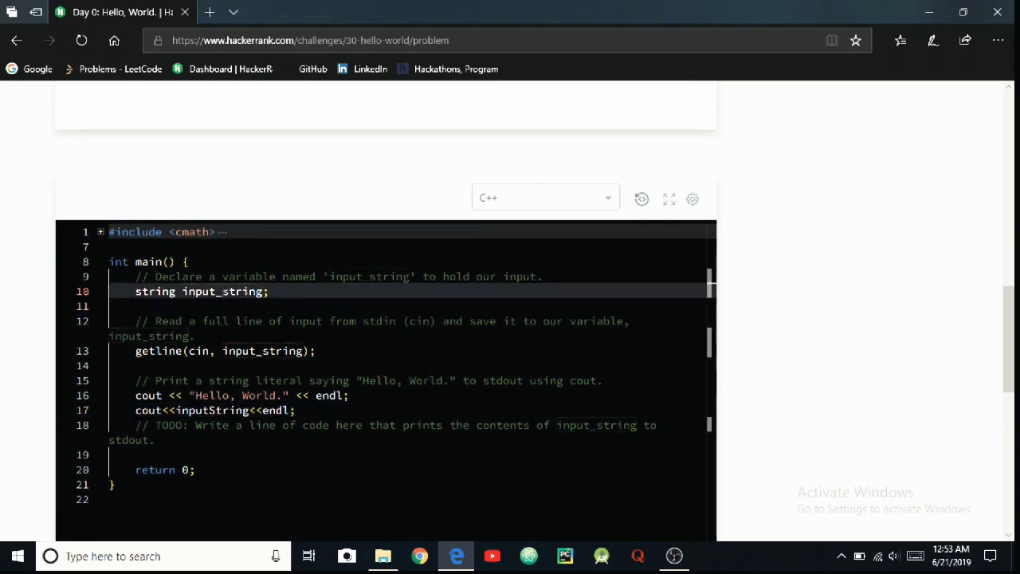
scroll(up, 3)
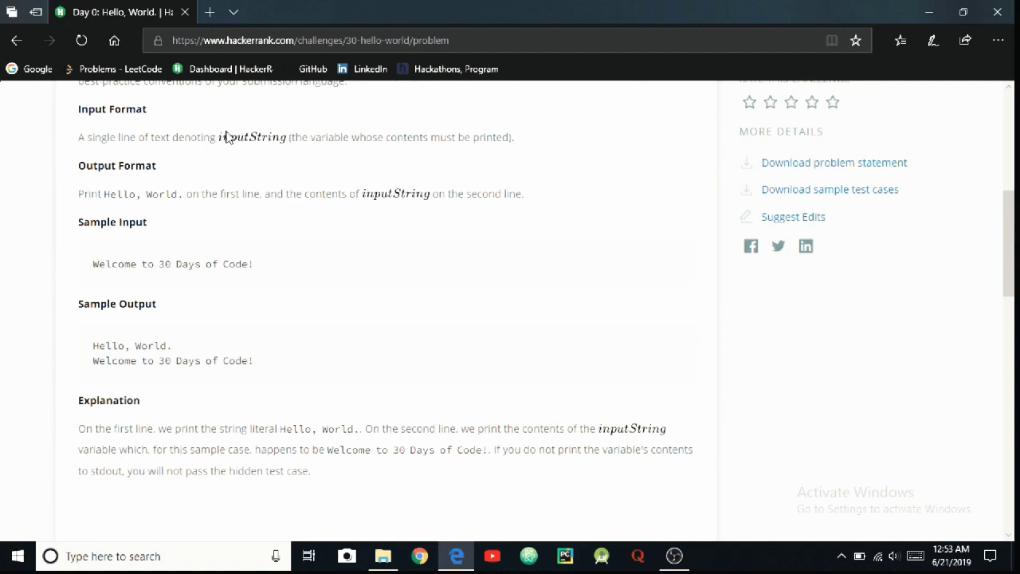
mouse_move(279, 147)
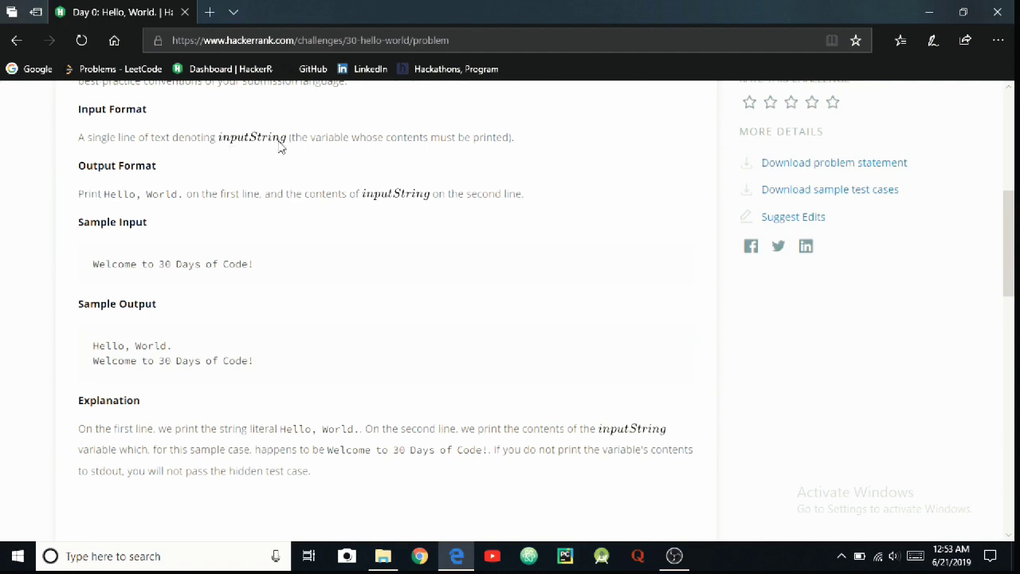
mouse_move(213, 137)
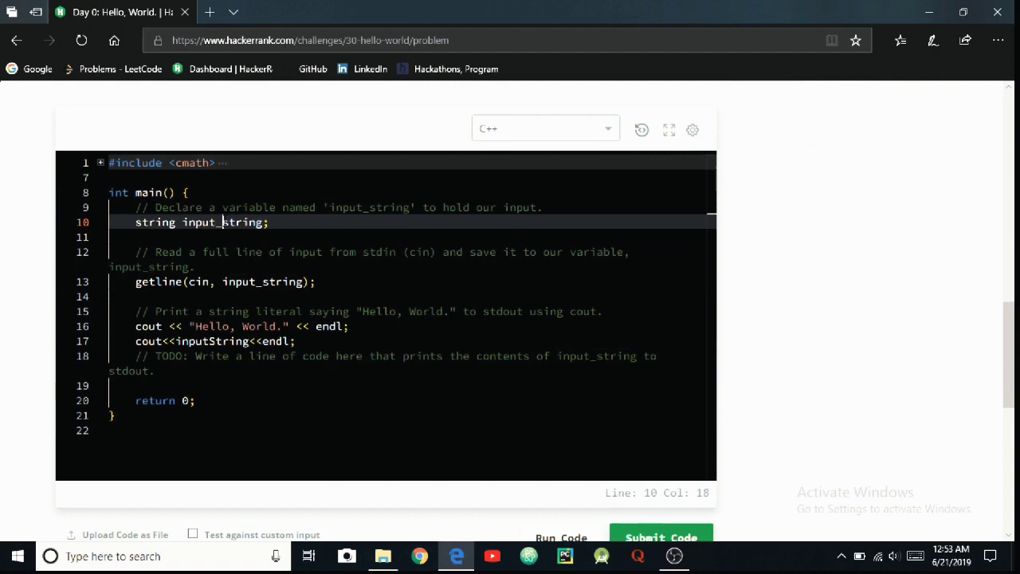
key(Backspace)
text(S)
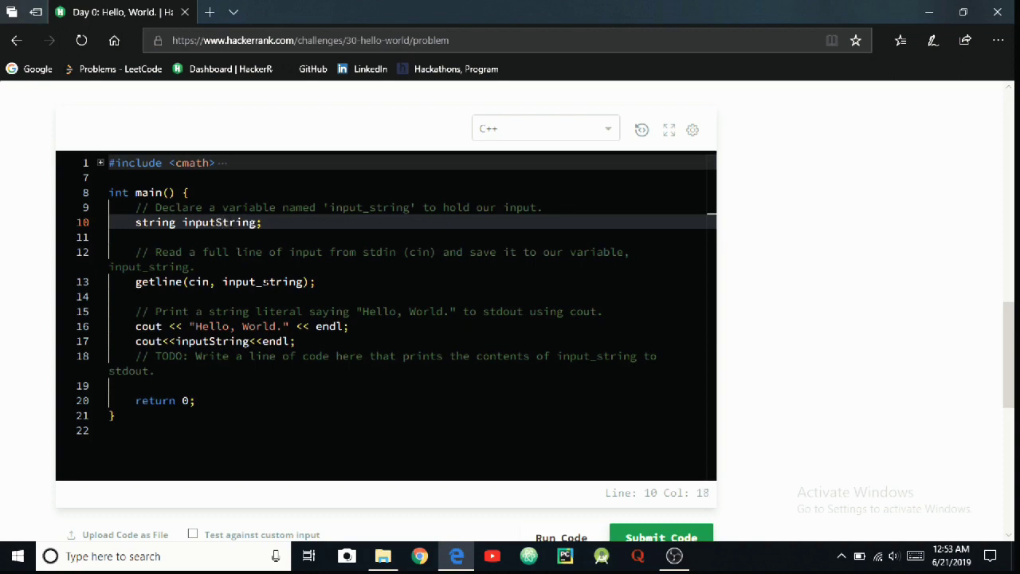
click(268, 282)
text(S)
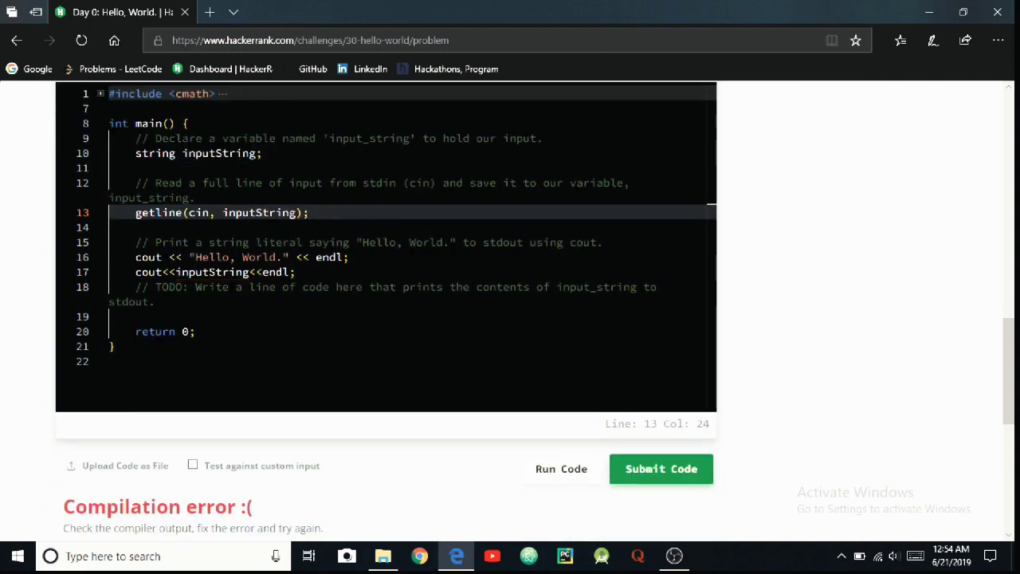
mouse_move(519, 436)
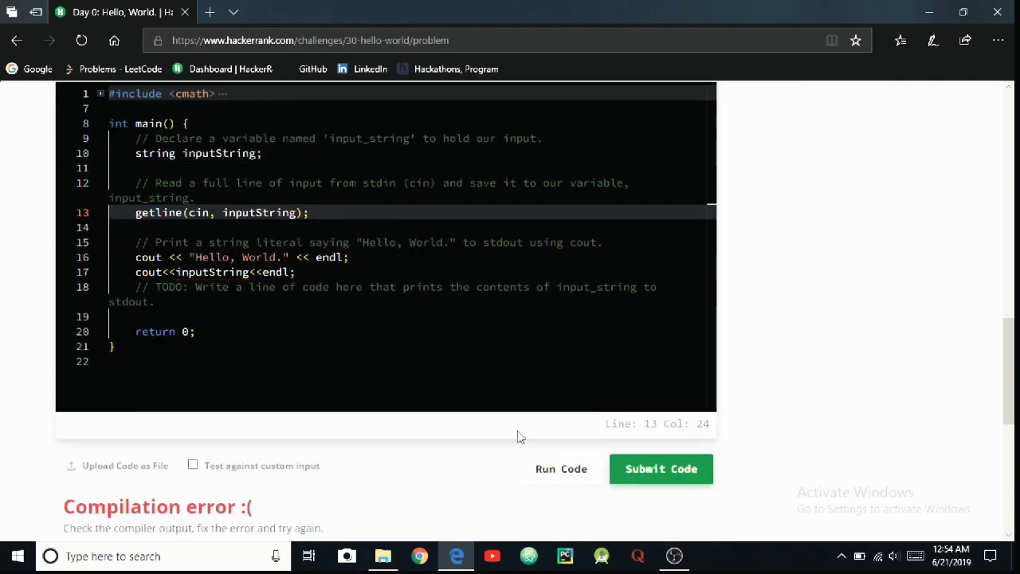
- Run the code to pass the sample test, then submit the solution
click(660, 469)
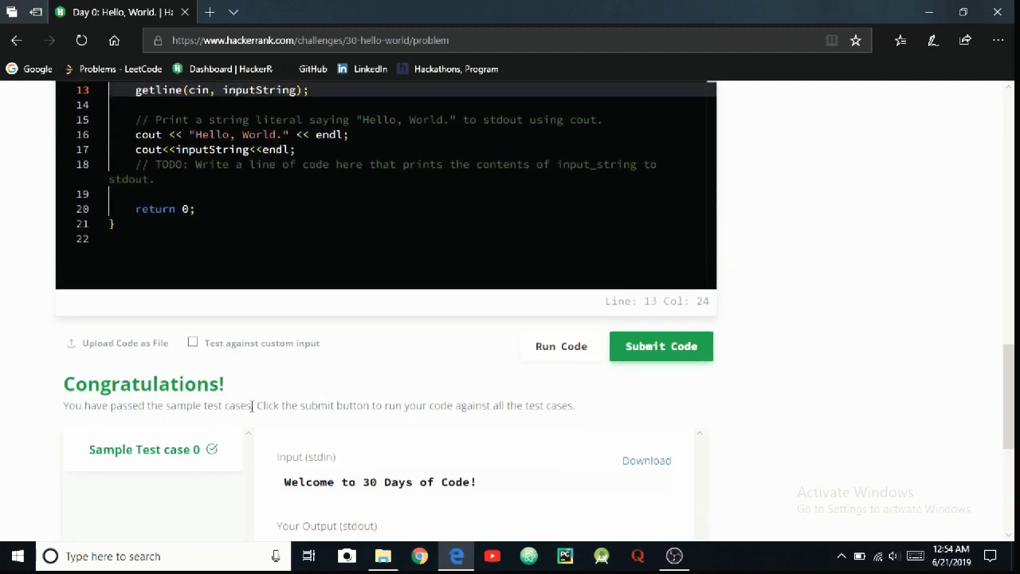
mouse_move(311, 398)
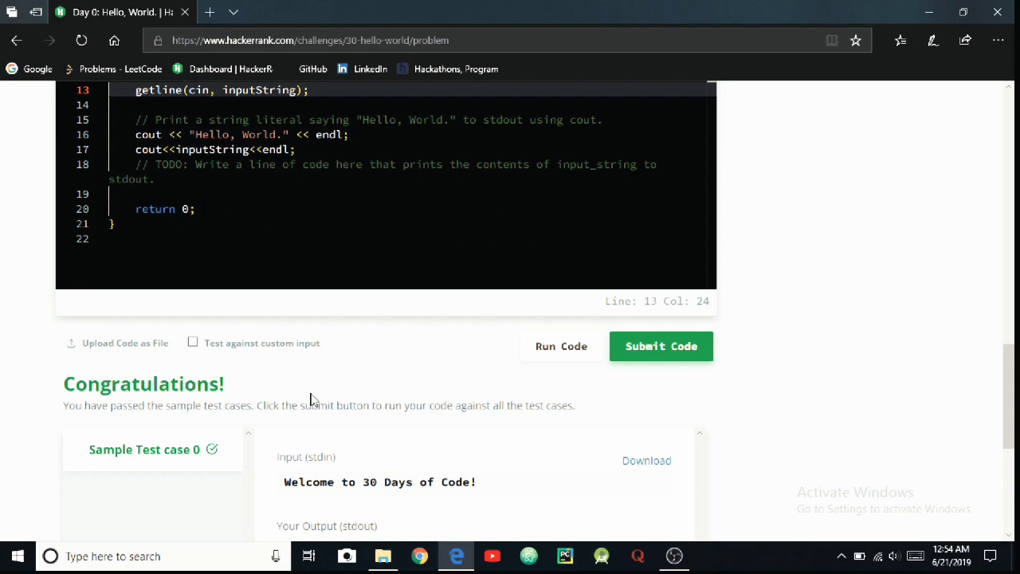
mouse_move(452, 406)
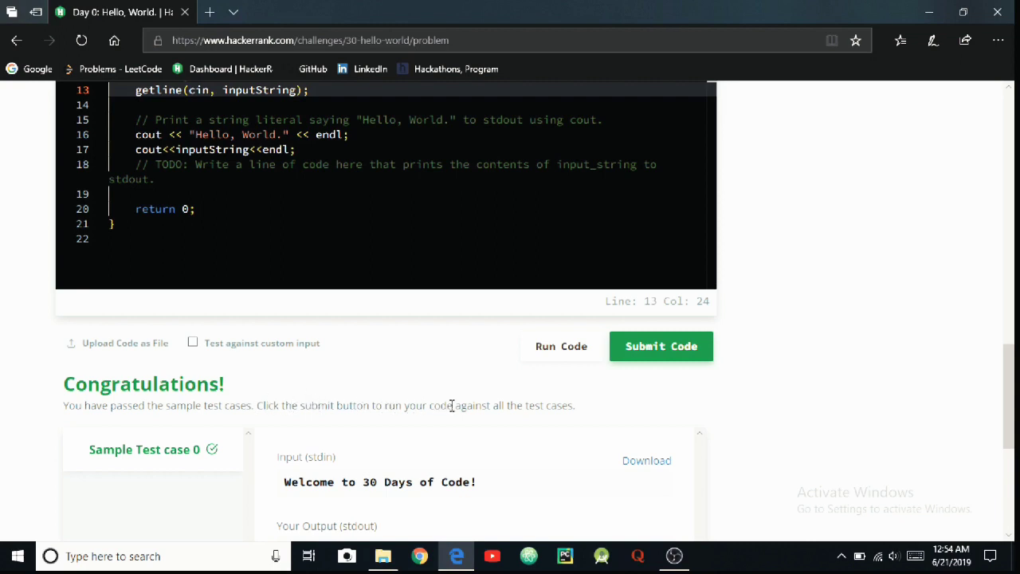
mouse_move(579, 411)
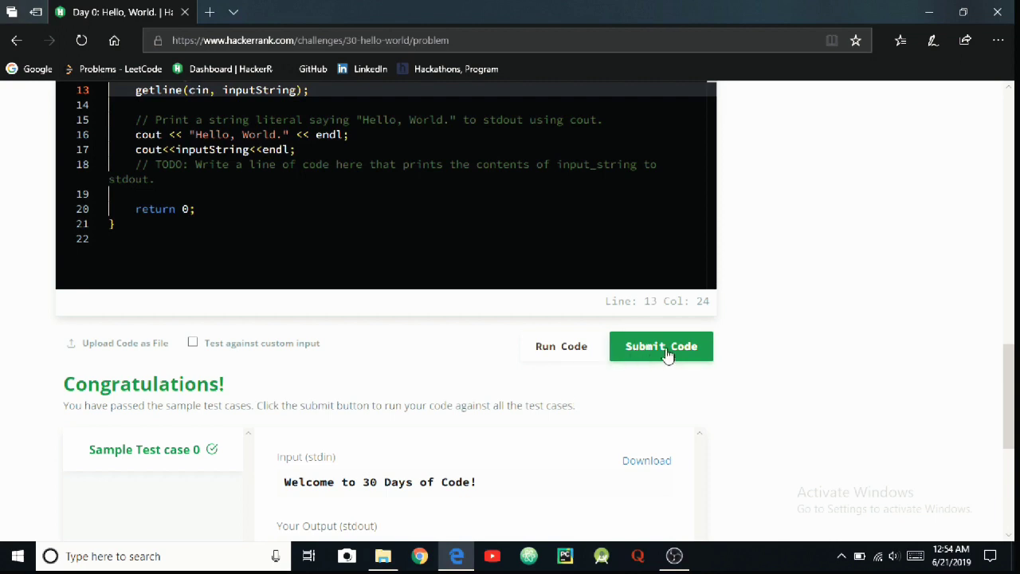
click(660, 345)
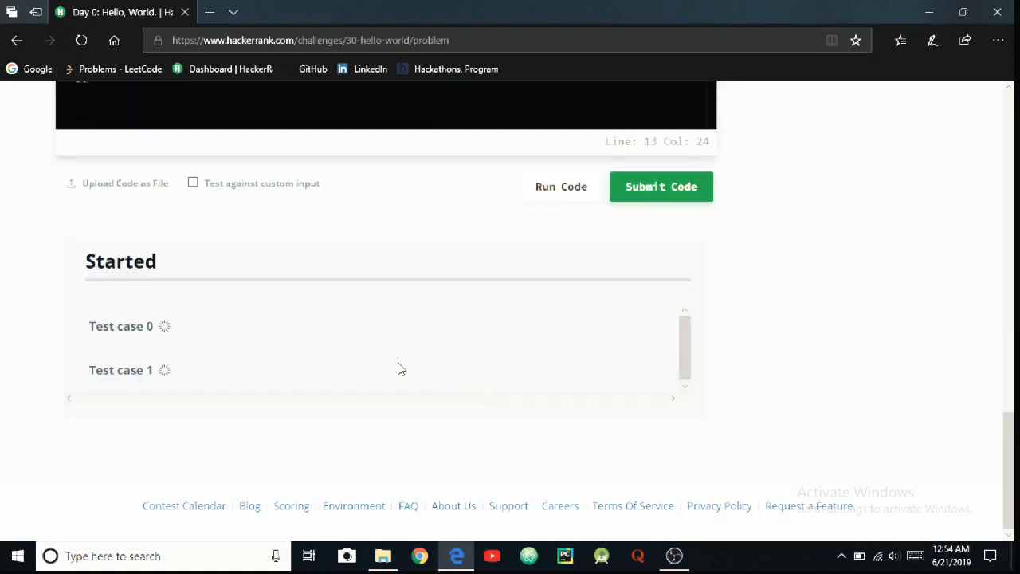
click(661, 185)
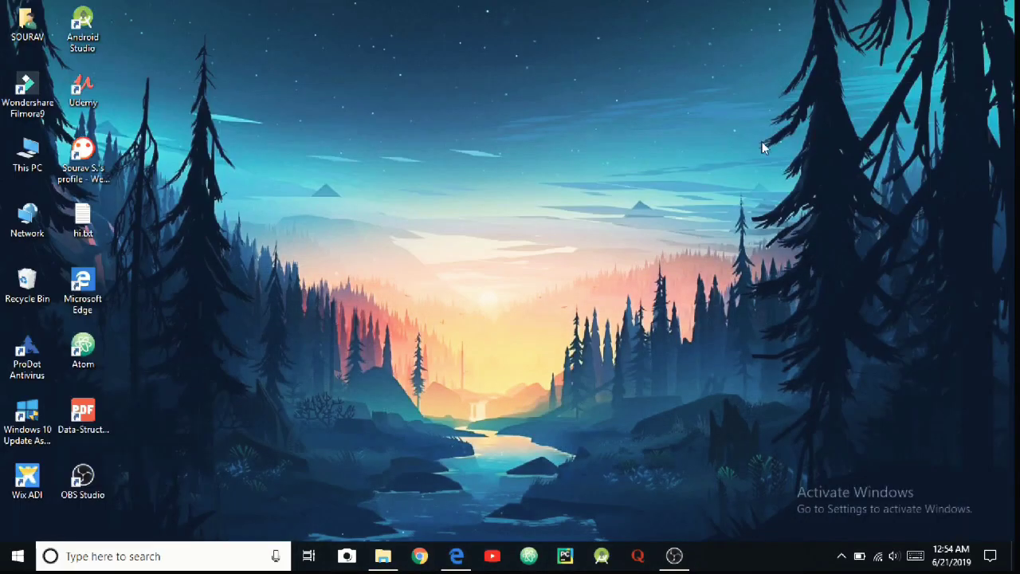
mouse_move(576, 248)
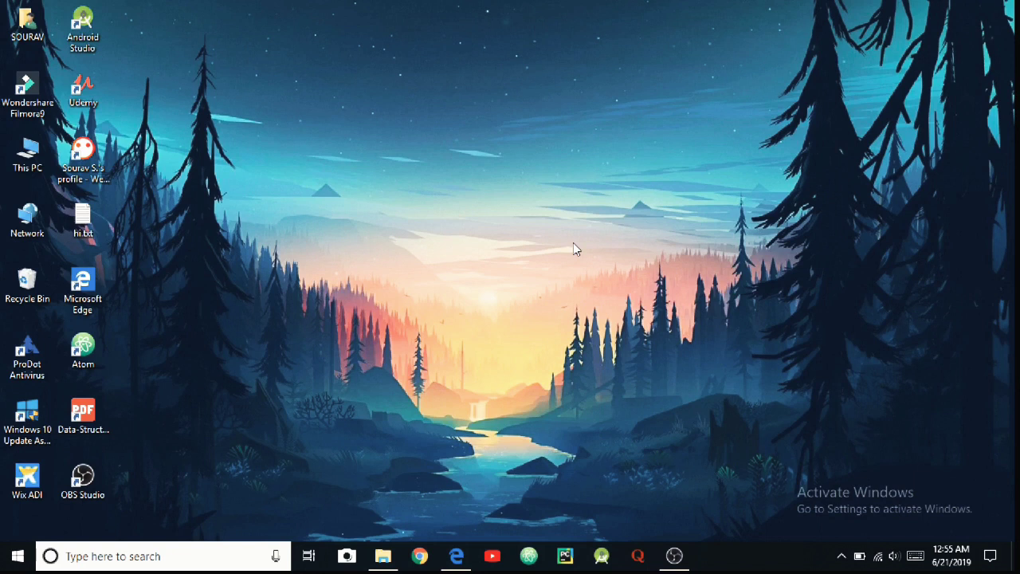
mouse_move(548, 274)
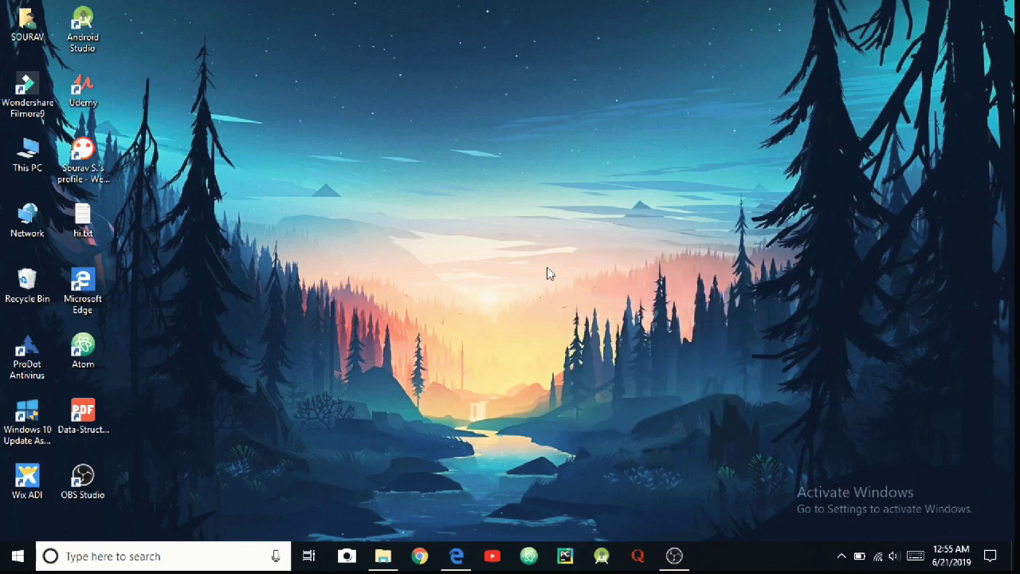
mouse_move(518, 436)
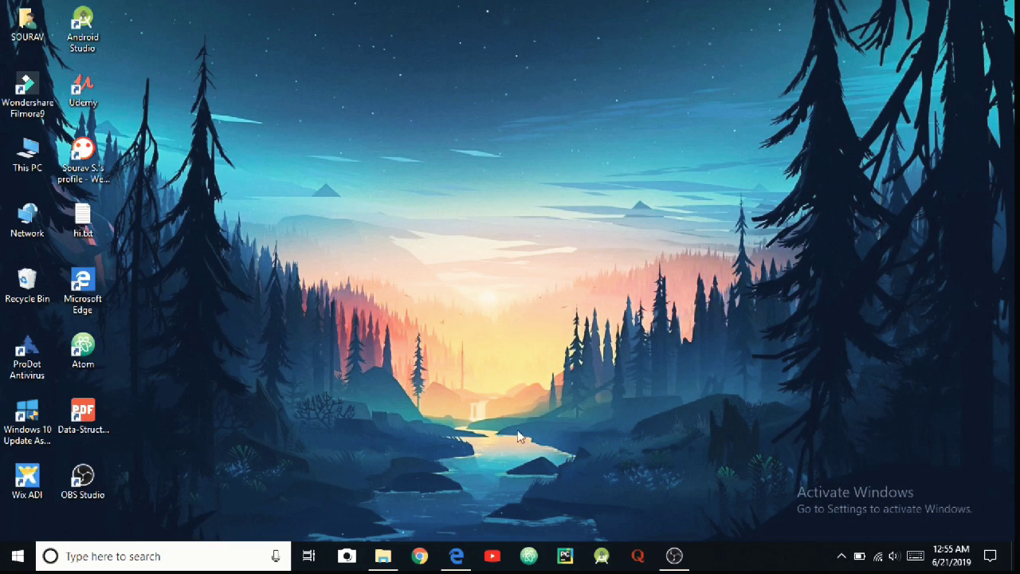
click(456, 555)
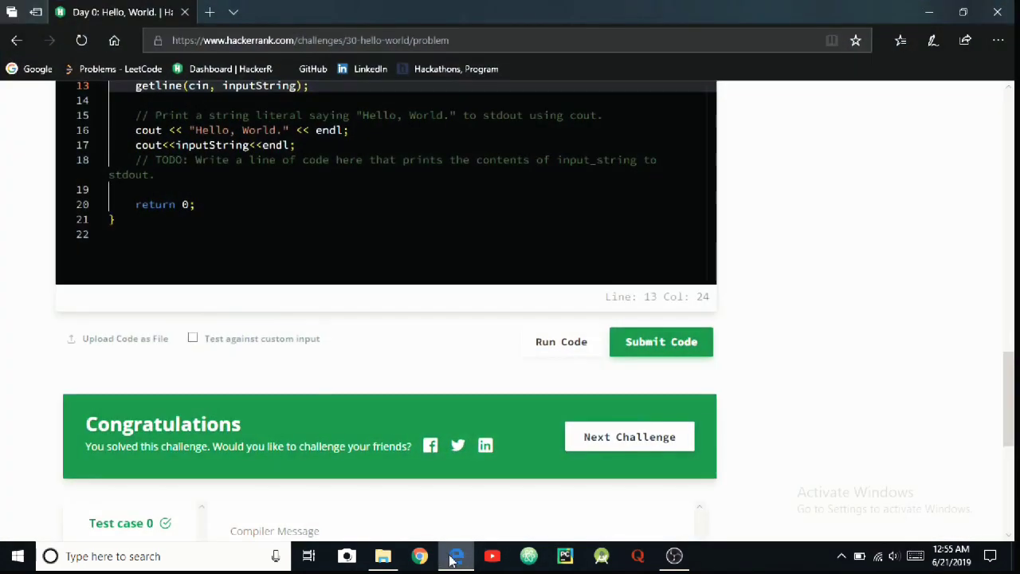
click(456, 556)
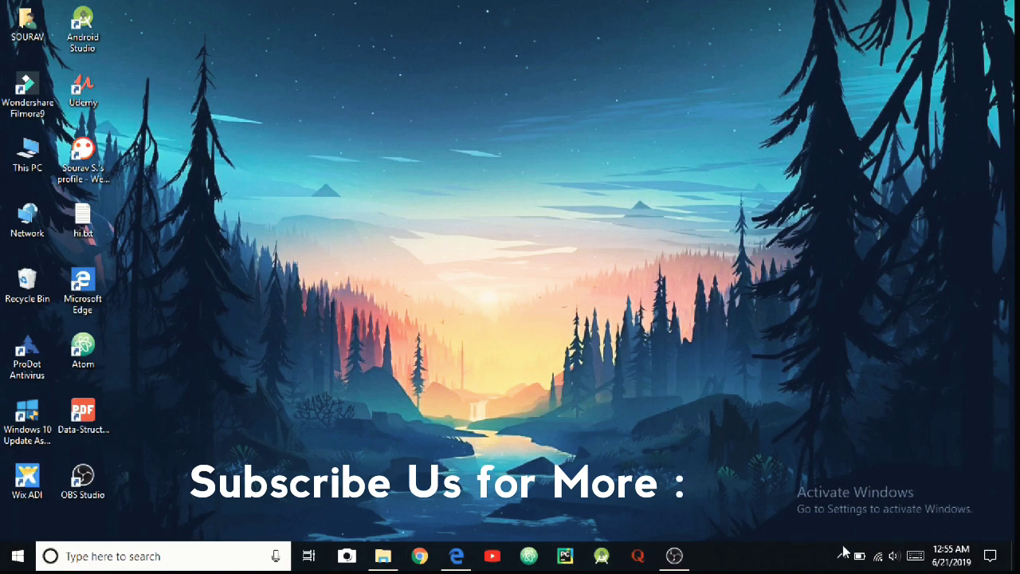
mouse_move(843, 555)
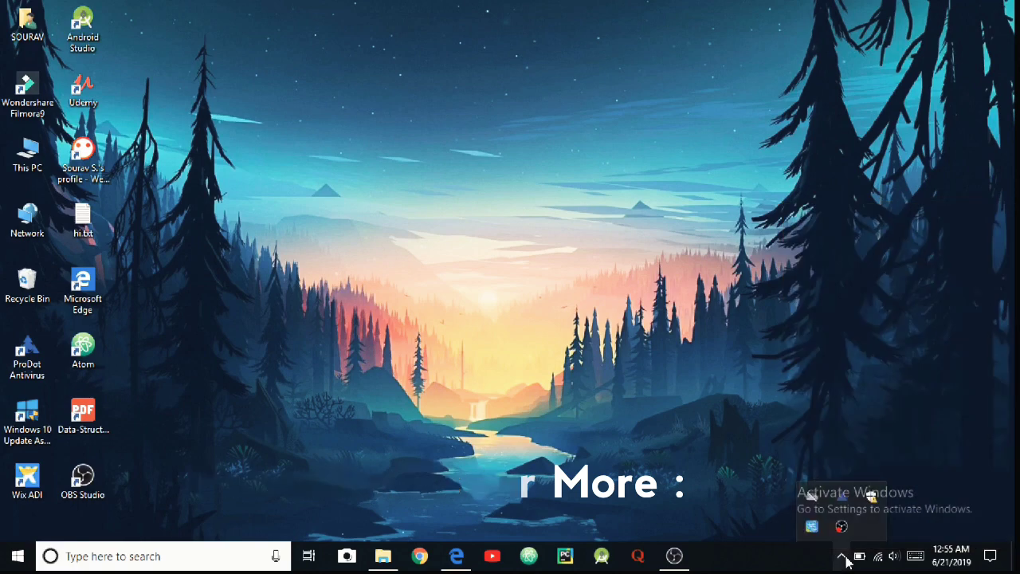
right_click(840, 526)
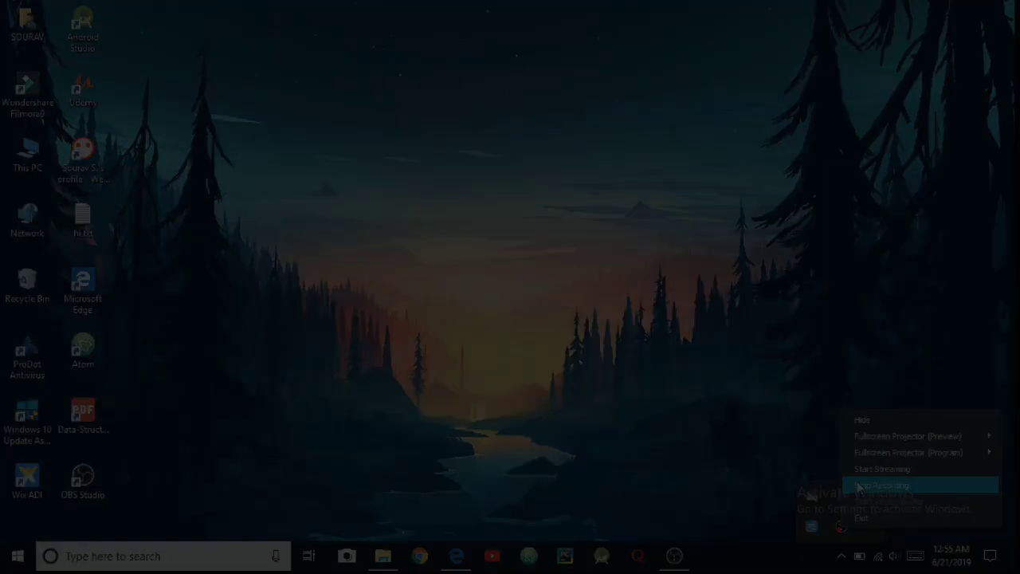